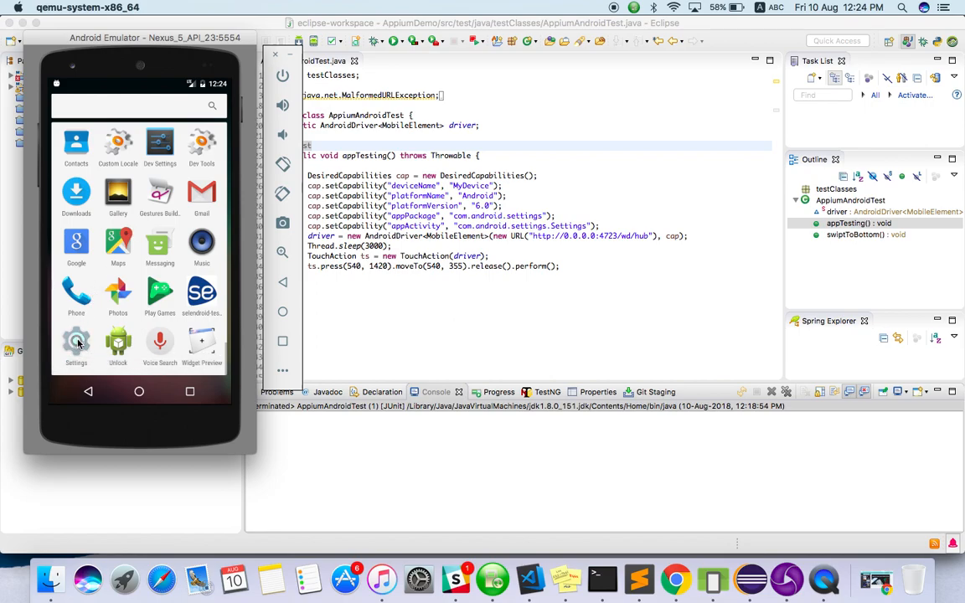
Step: Launch Settings from the app drawer and scroll down to the Personal section (Location, Security, Accounts)
click(77, 341)
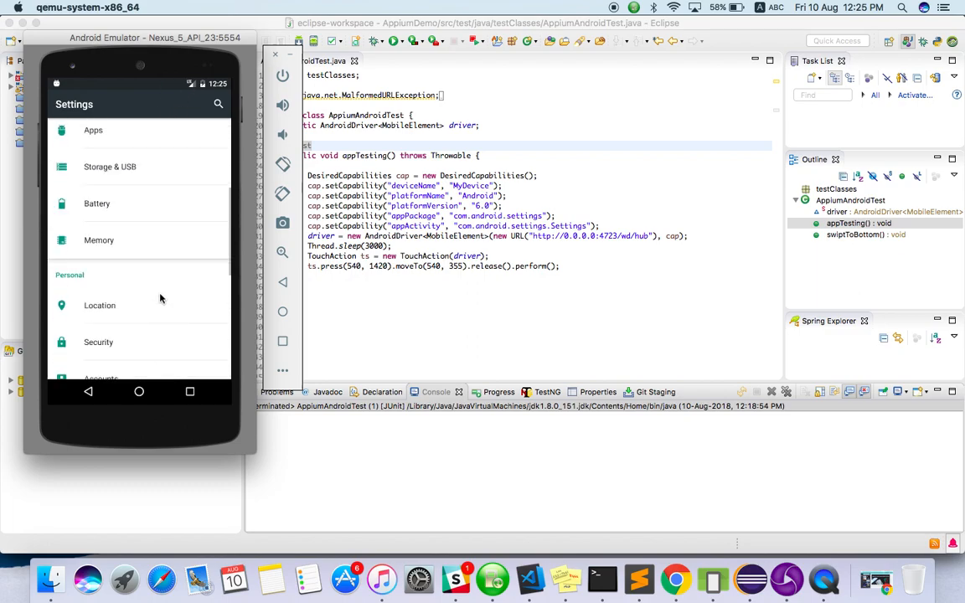
scroll(down, 3)
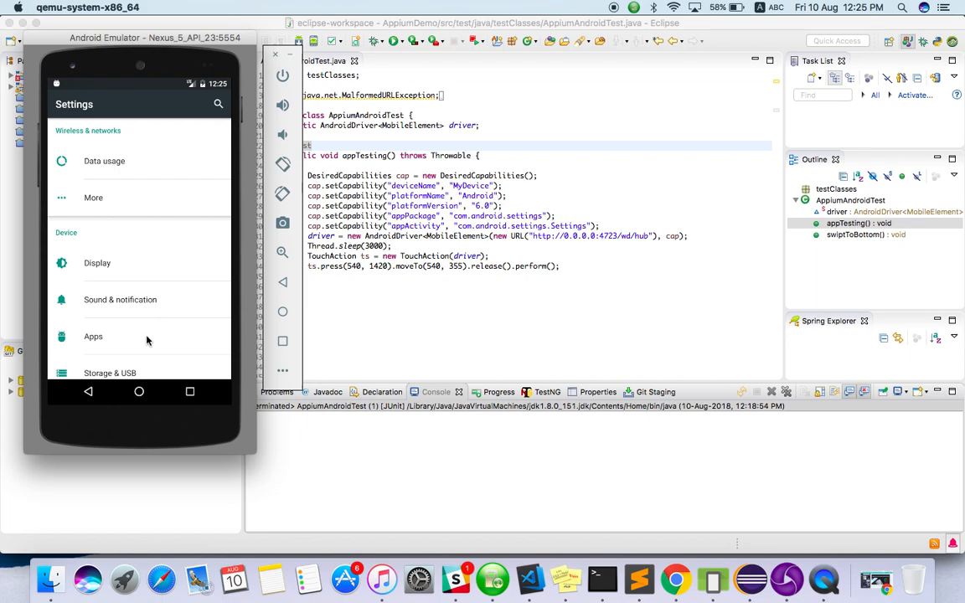
scroll(down, 3)
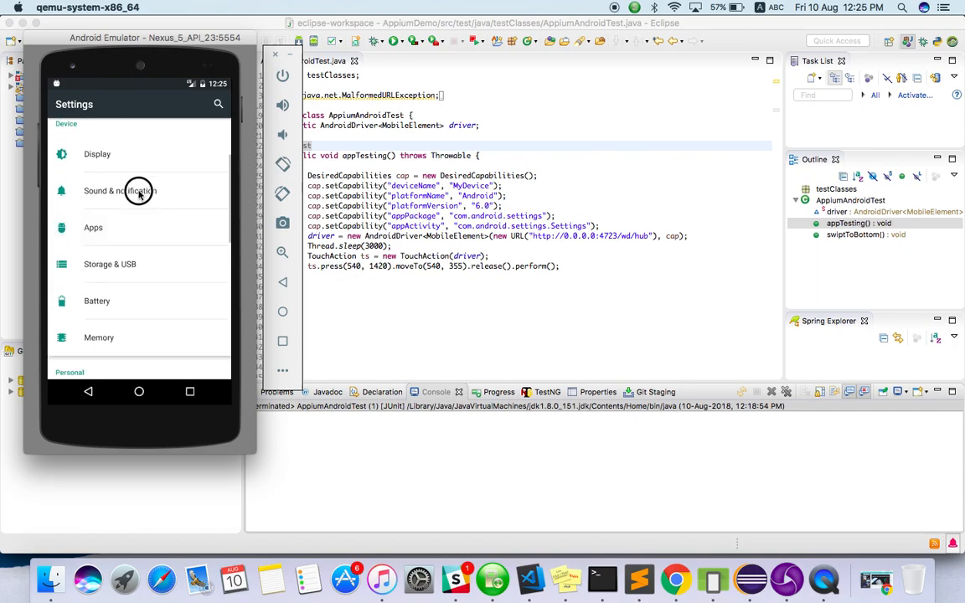
scroll(down, 3)
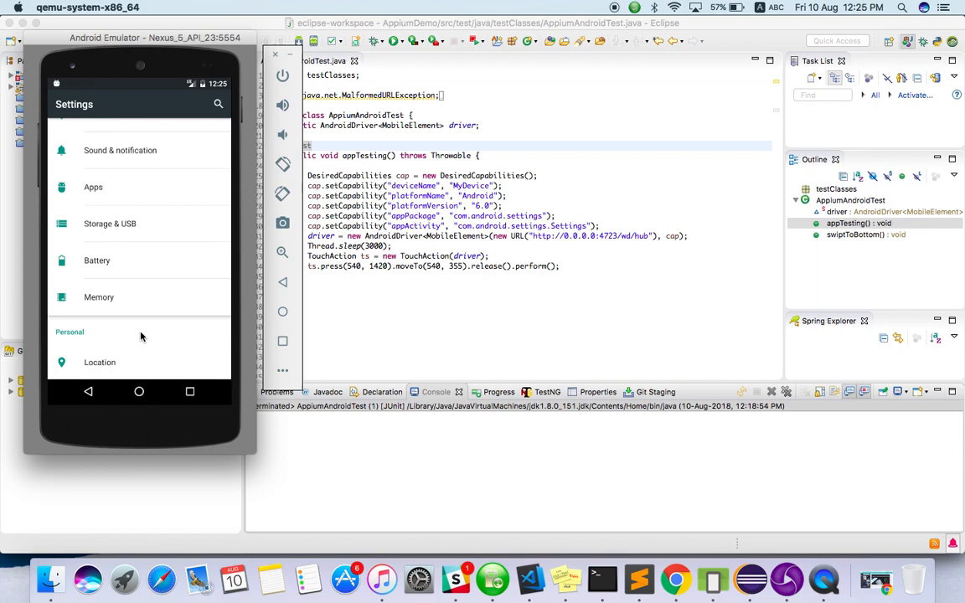
scroll(down, 3)
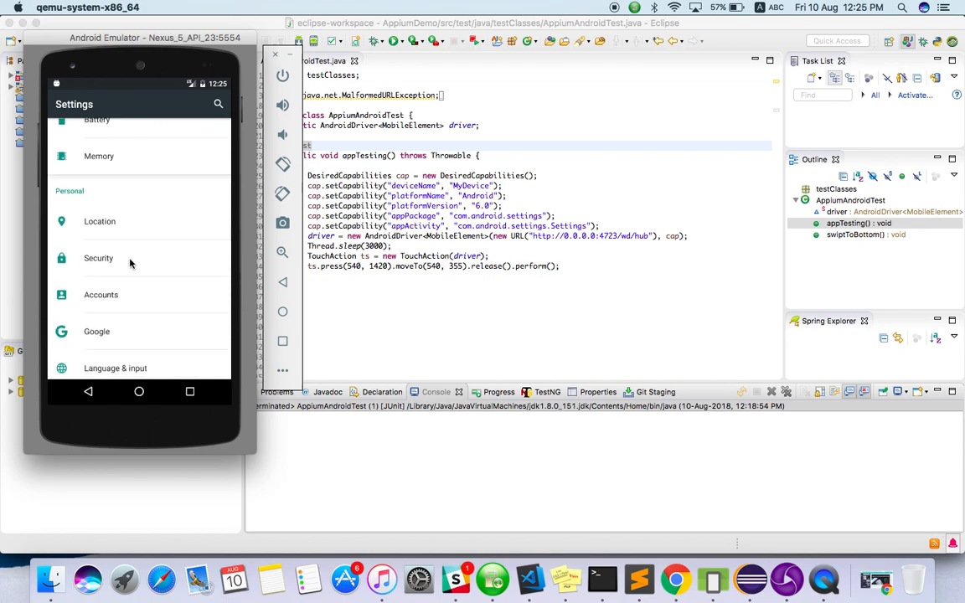
mouse_move(148, 161)
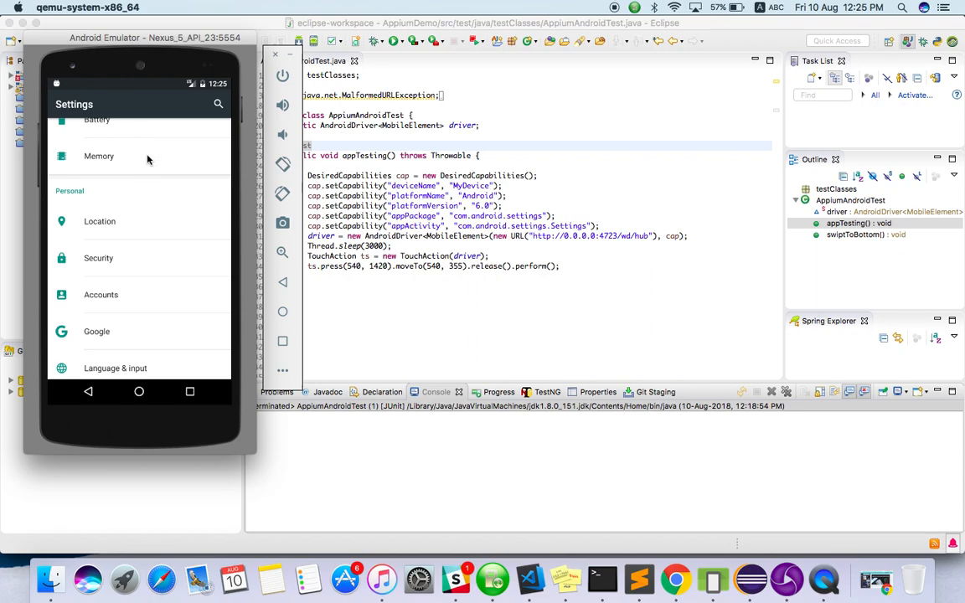
mouse_move(138, 327)
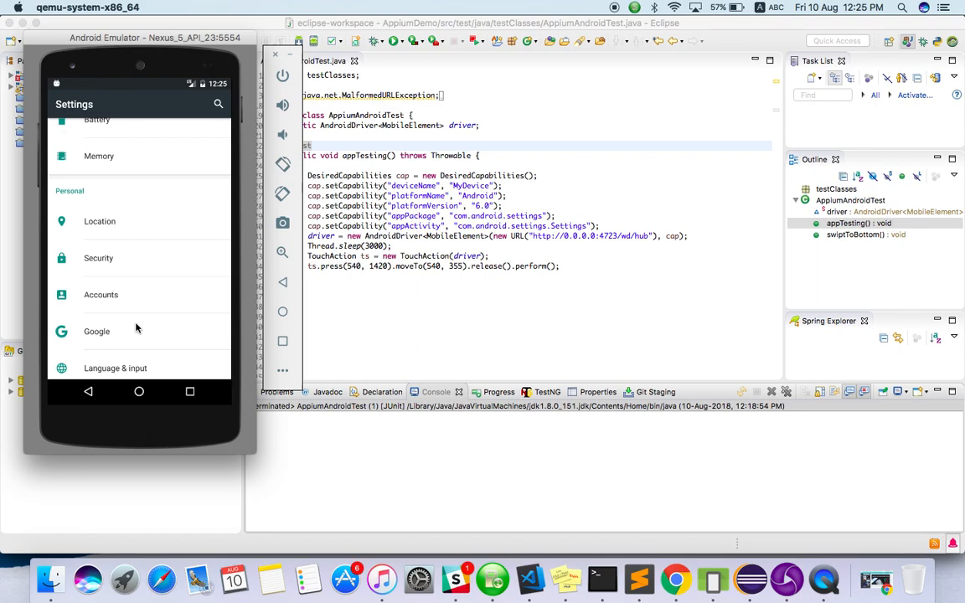
mouse_move(141, 181)
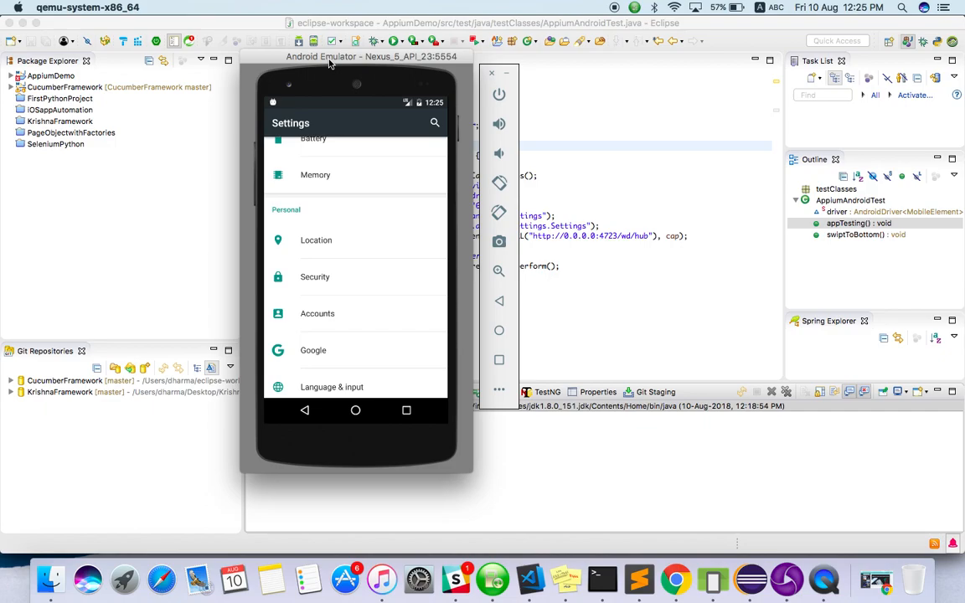
mouse_move(271, 104)
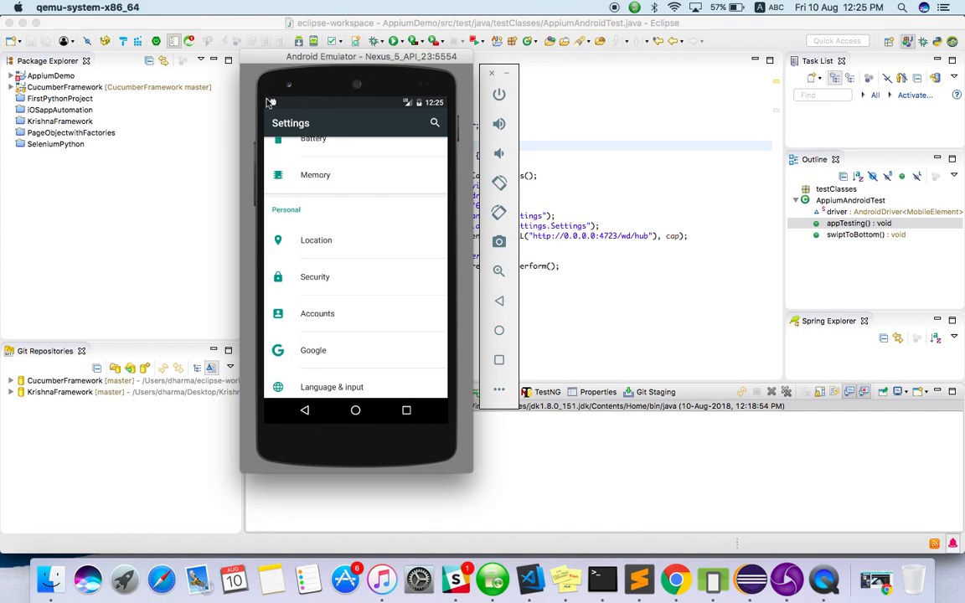
mouse_move(295, 278)
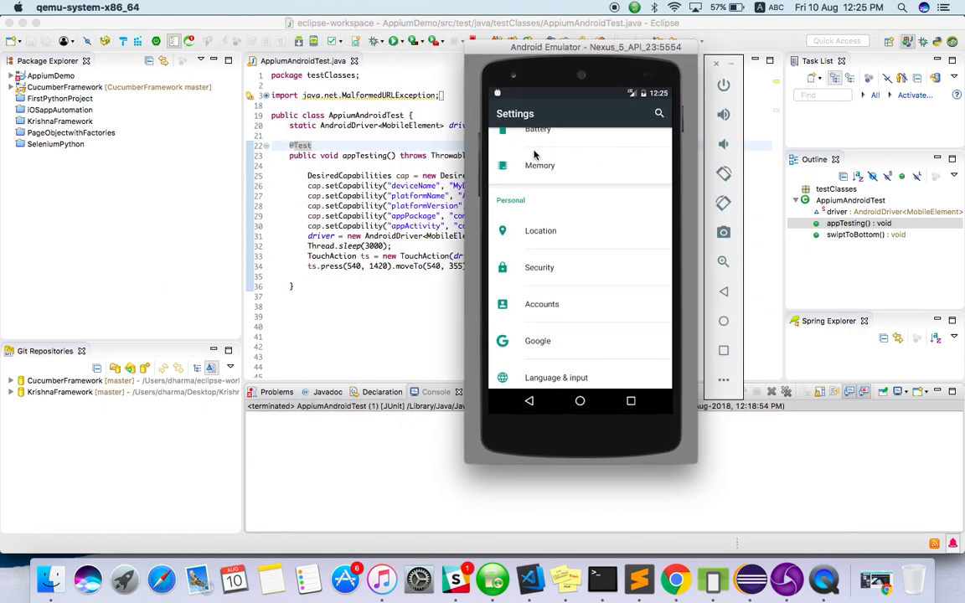
mouse_move(586, 124)
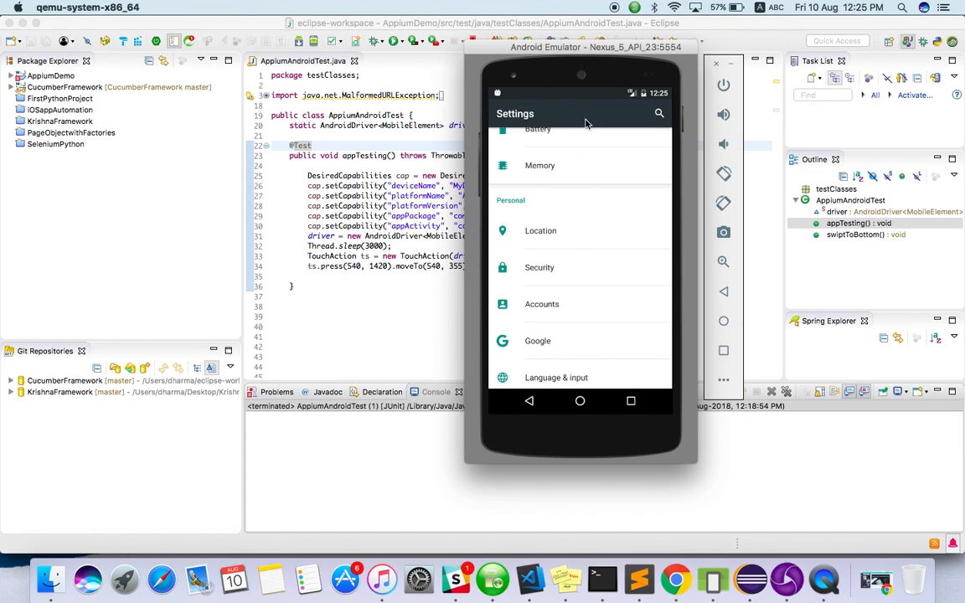
mouse_move(574, 305)
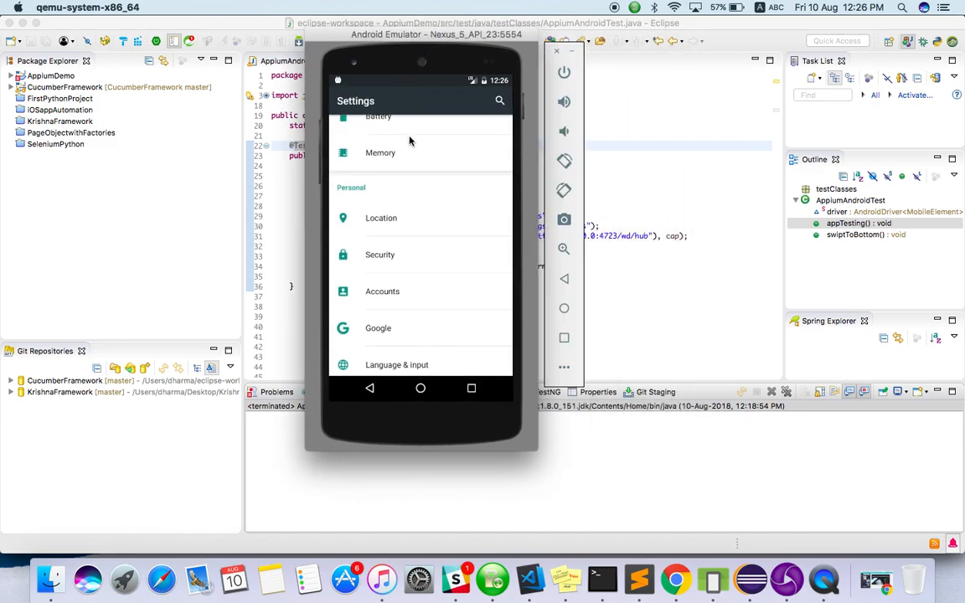
mouse_move(419, 87)
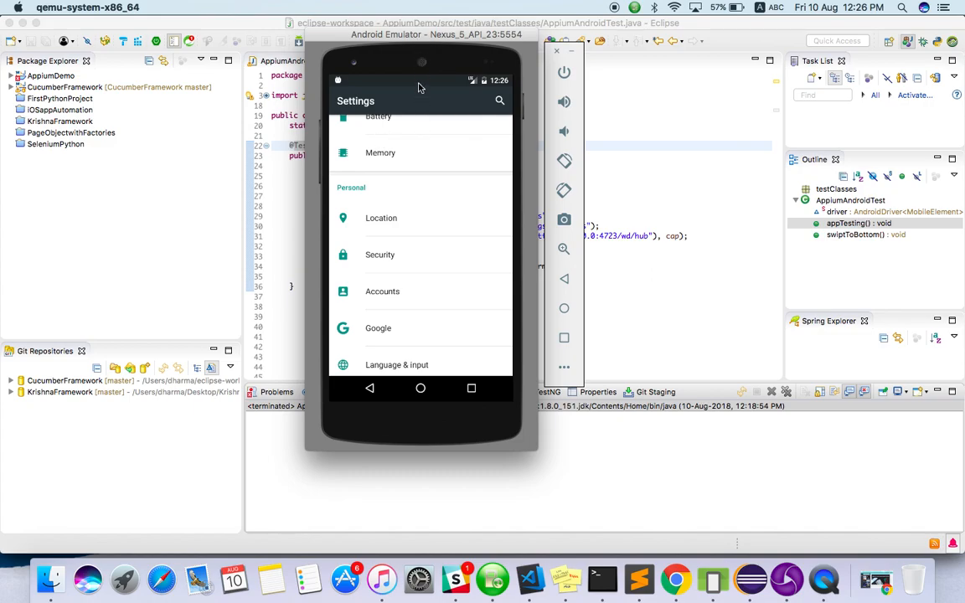
mouse_move(425, 338)
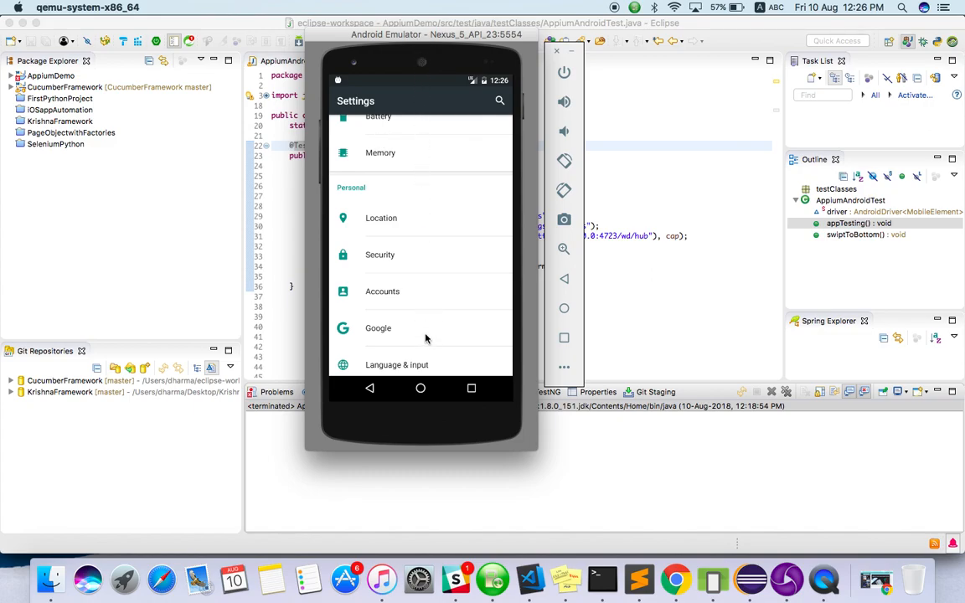
mouse_move(423, 331)
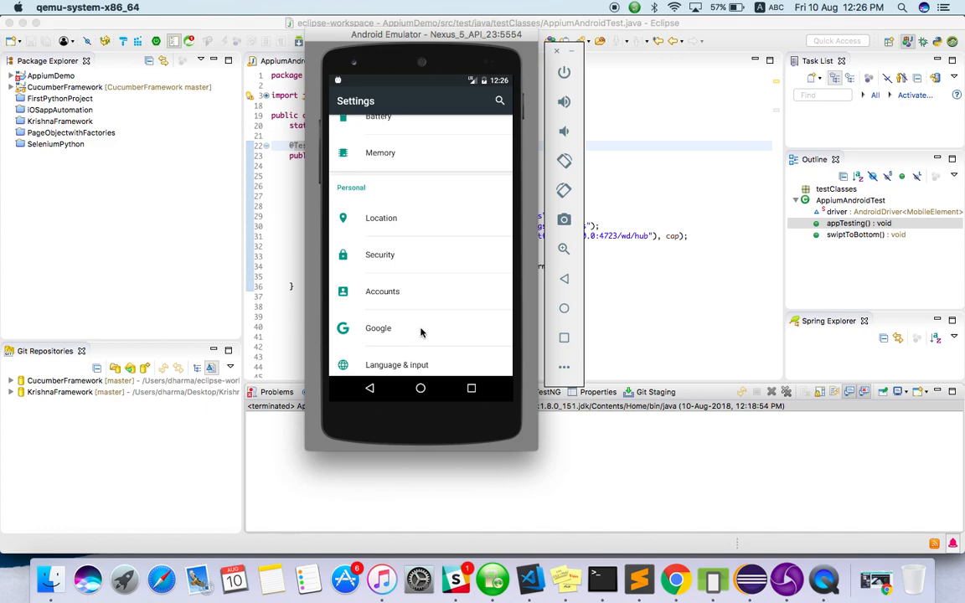
mouse_move(416, 154)
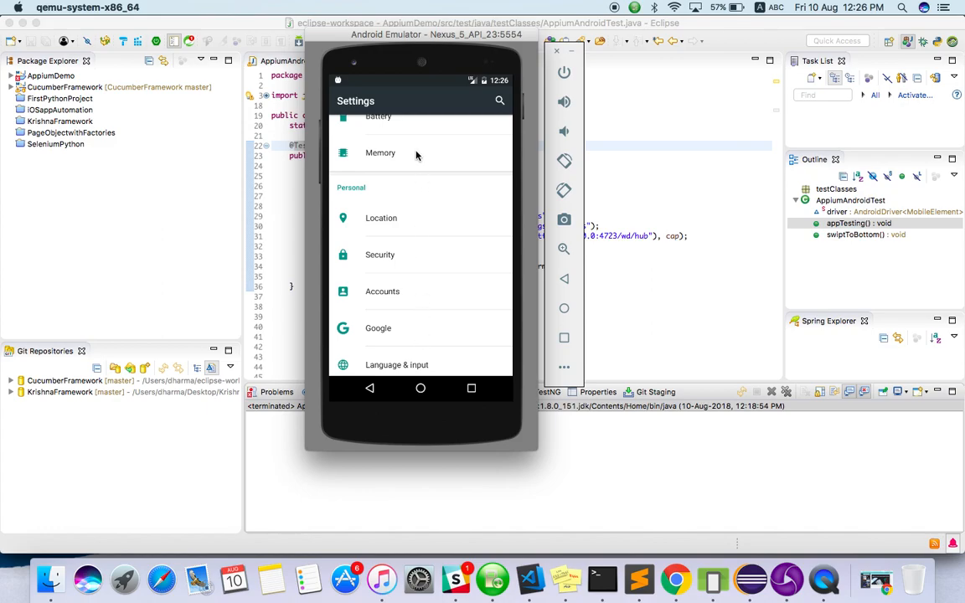
mouse_move(436, 69)
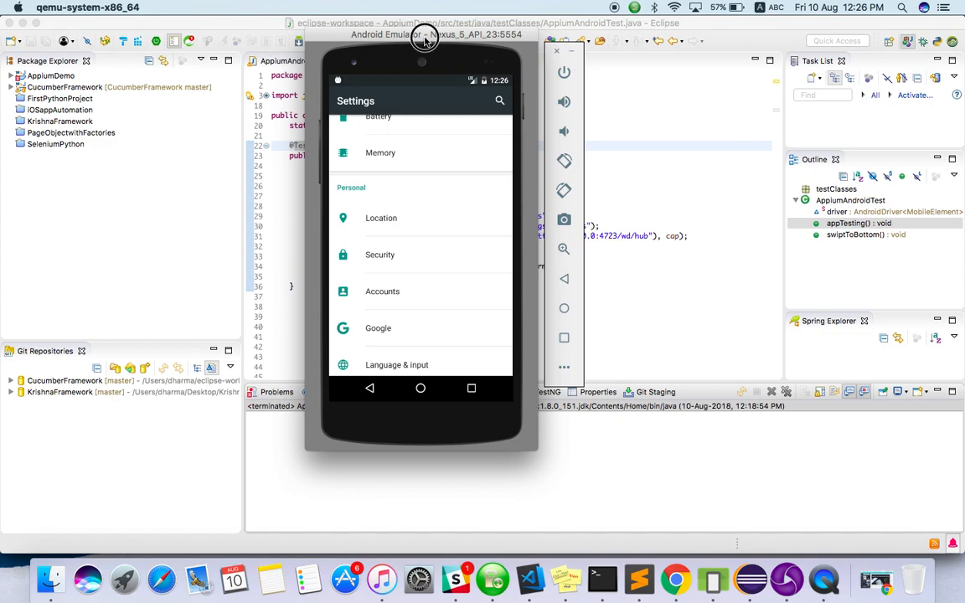
Step: Move the emulator window toward the screen centre over the Eclipse code
drag(422, 34, 453, 63)
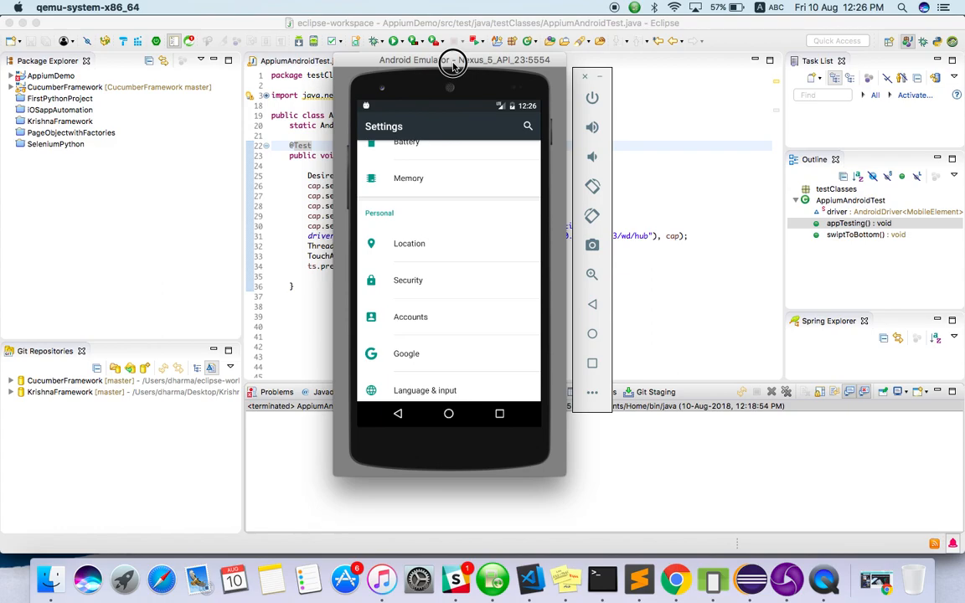
mouse_move(452, 63)
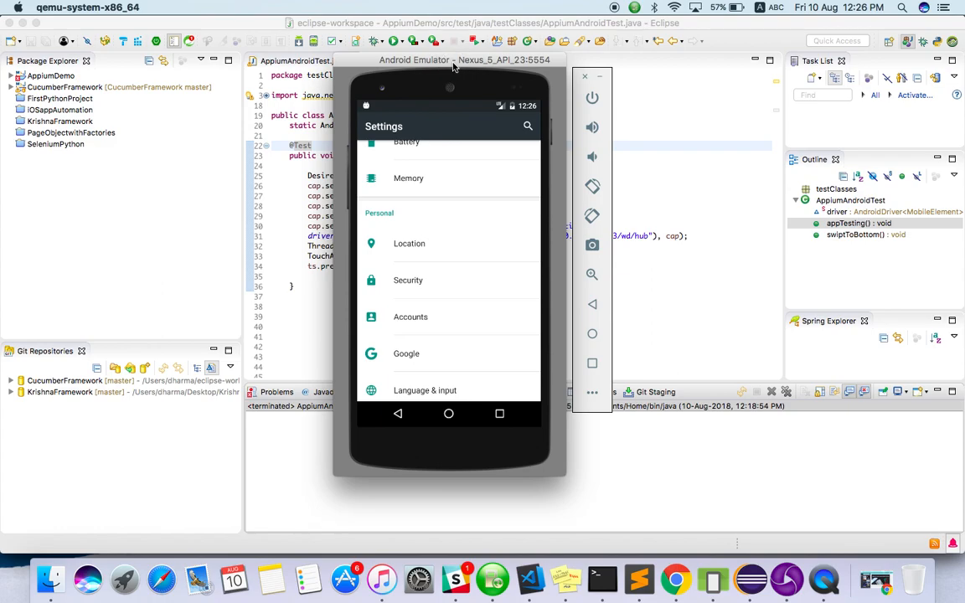
mouse_move(449, 67)
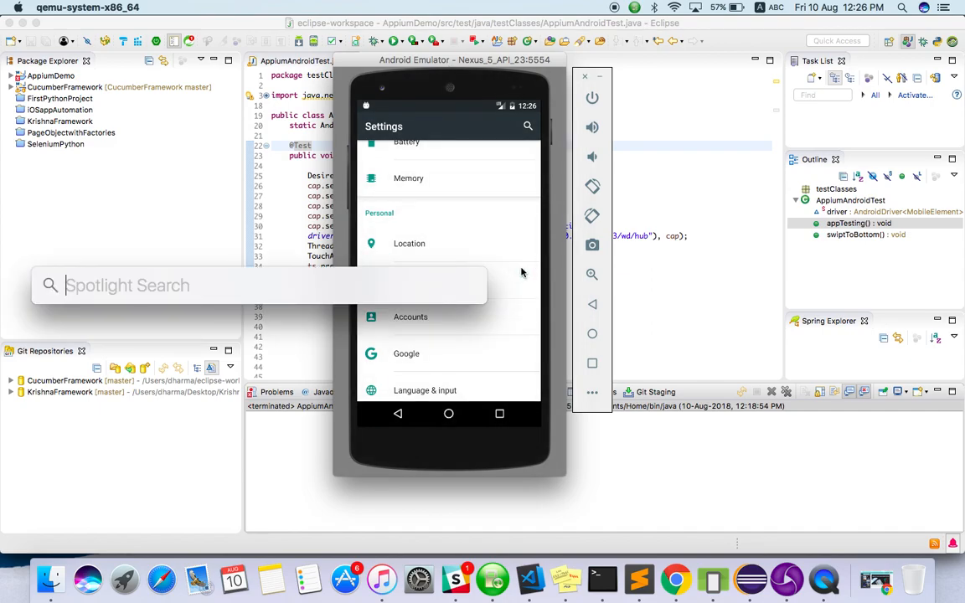
Step: Launch UI Automator Viewer through Spotlight by searching 'uia'
text(uia)
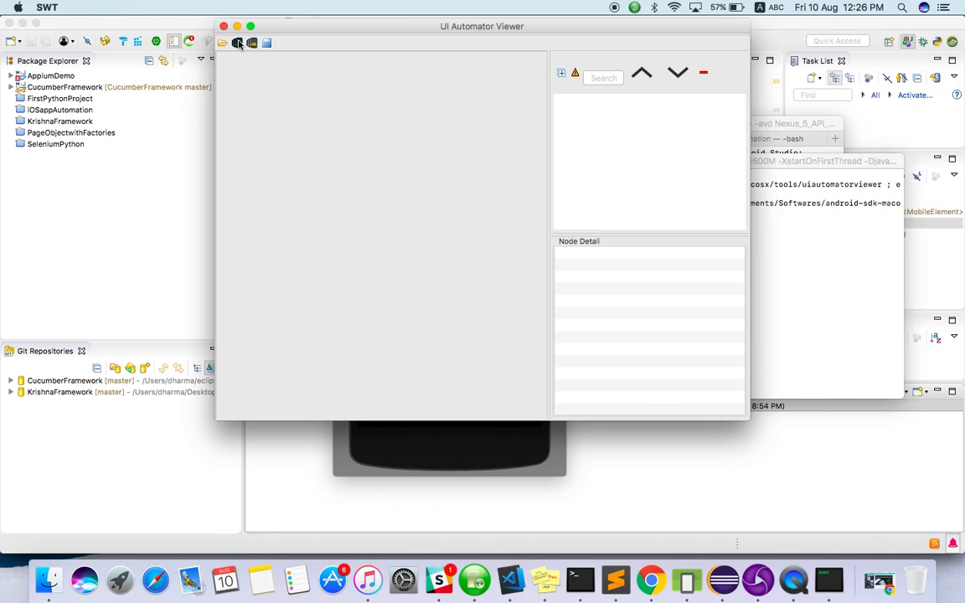
Step: Capture the emulator's Settings screen and read the Memory row's bounds in Node Detail
click(238, 43)
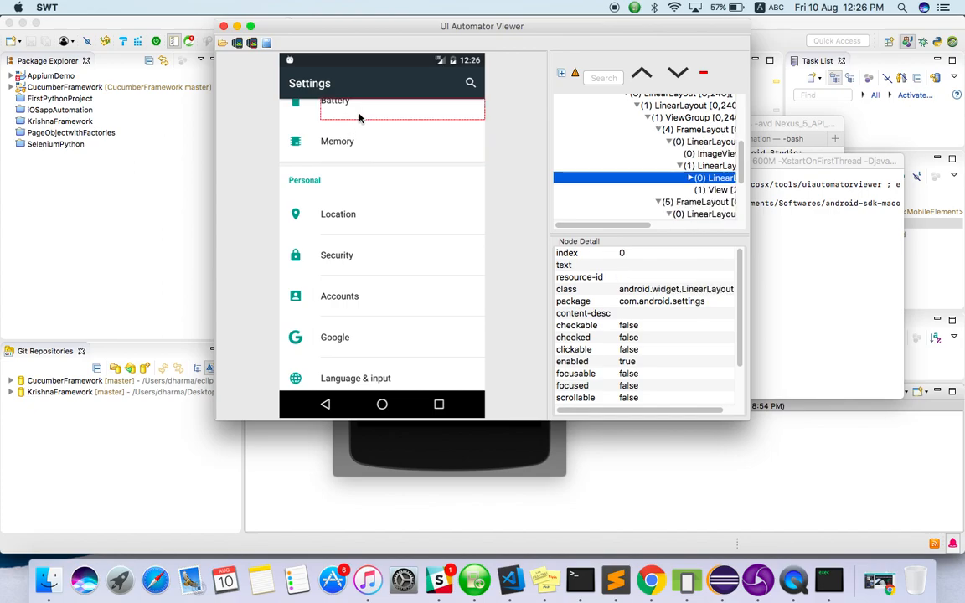
click(337, 141)
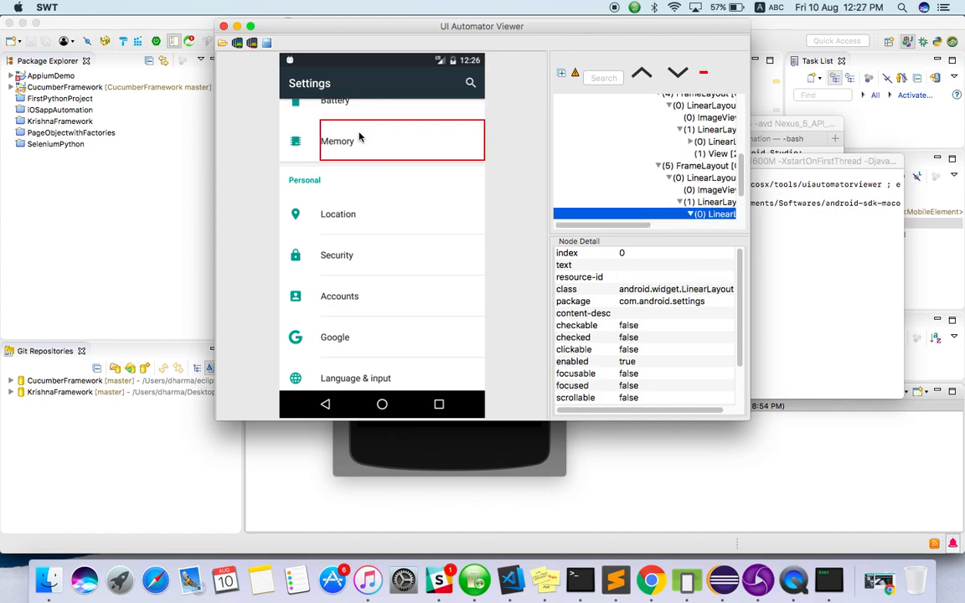
mouse_move(402, 150)
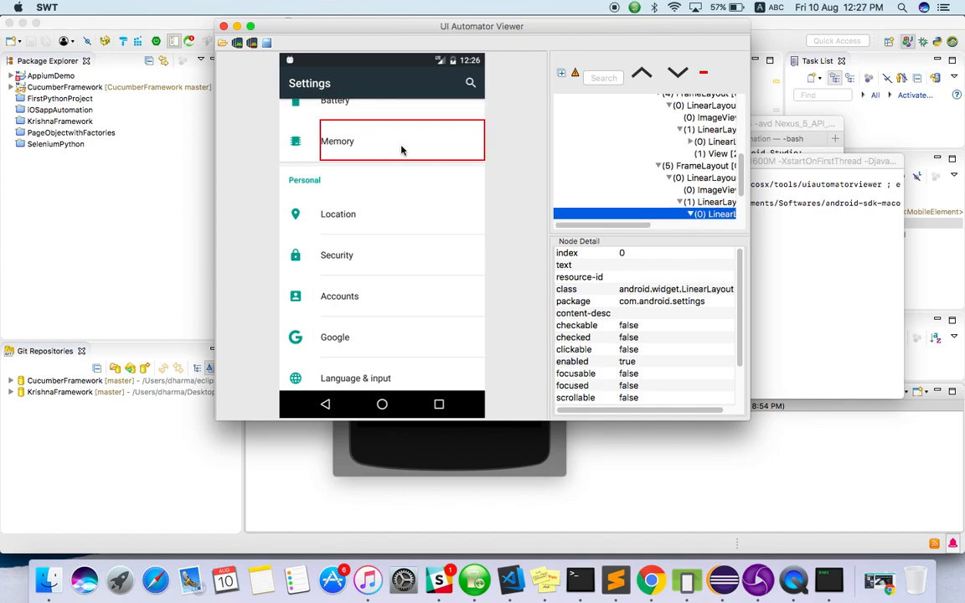
scroll(down, 3)
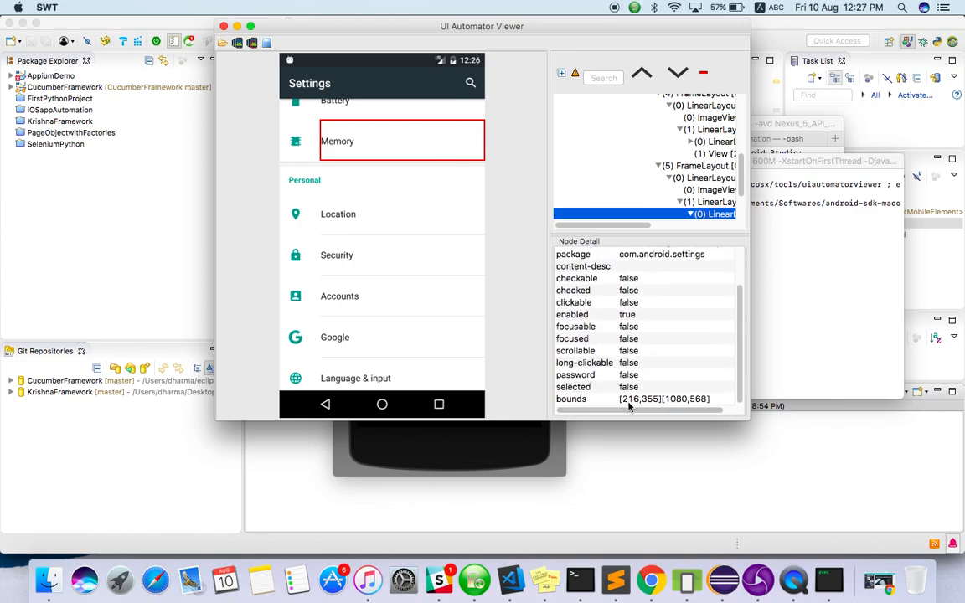
click(645, 399)
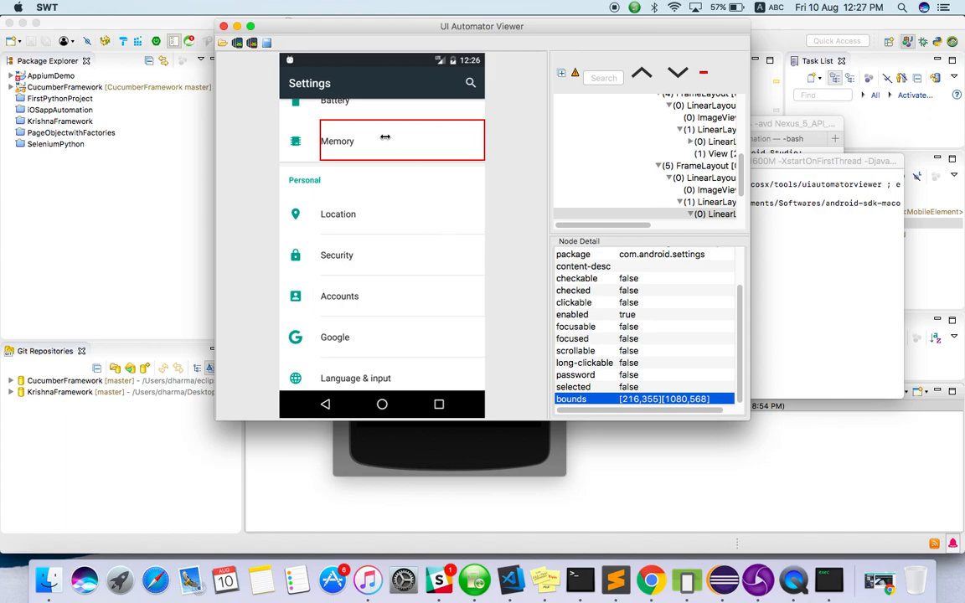
mouse_move(384, 147)
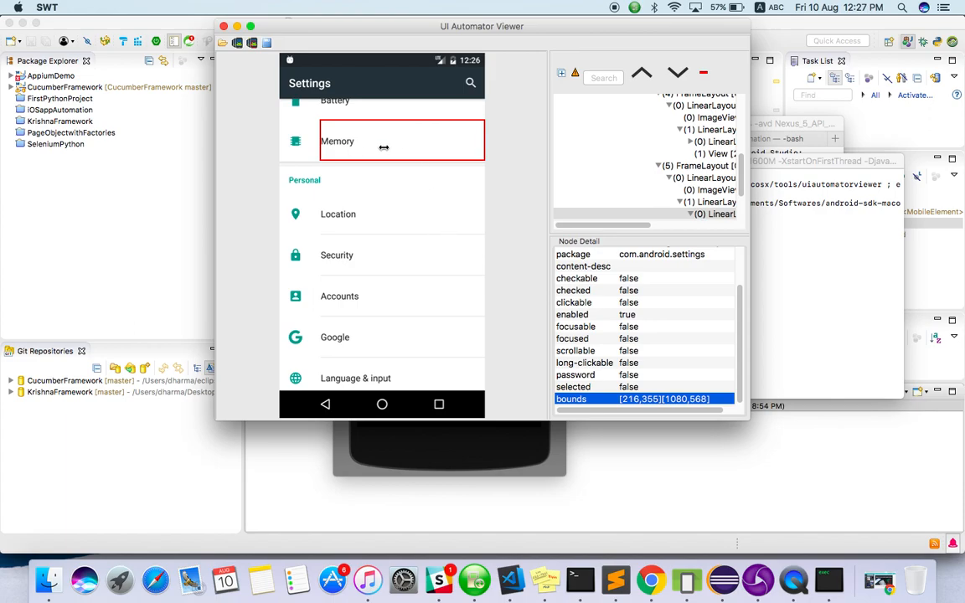
mouse_move(393, 298)
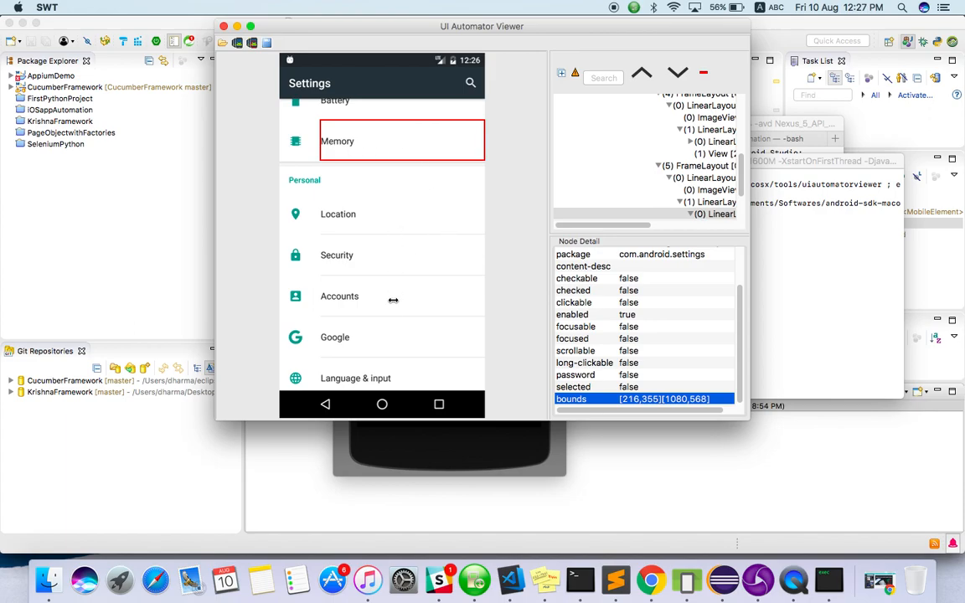
Step: Inspect the Language & input row's bounds [216,1603][1080,1776], then recheck Memory's [216,355][1080,568]
click(335, 336)
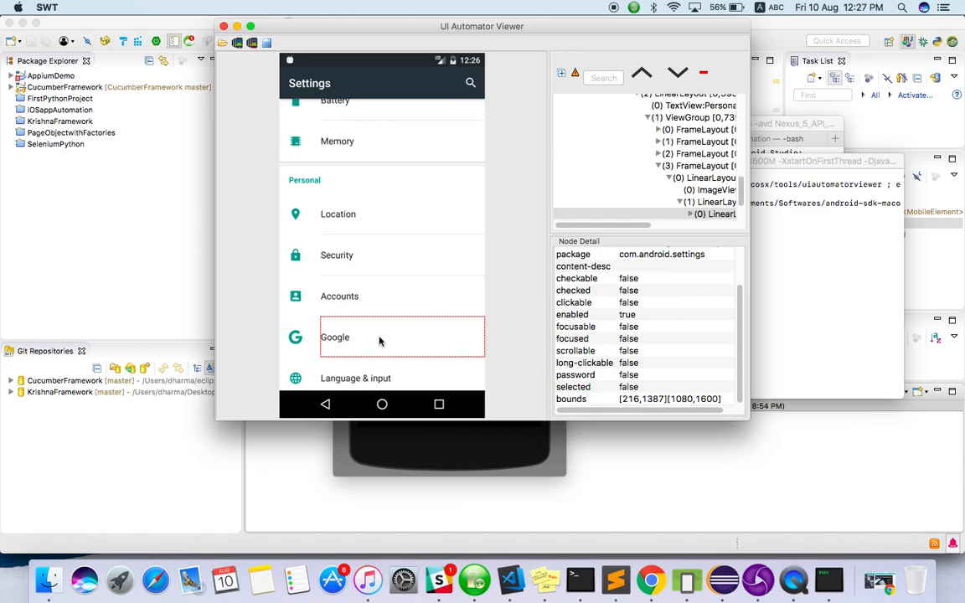
mouse_move(387, 354)
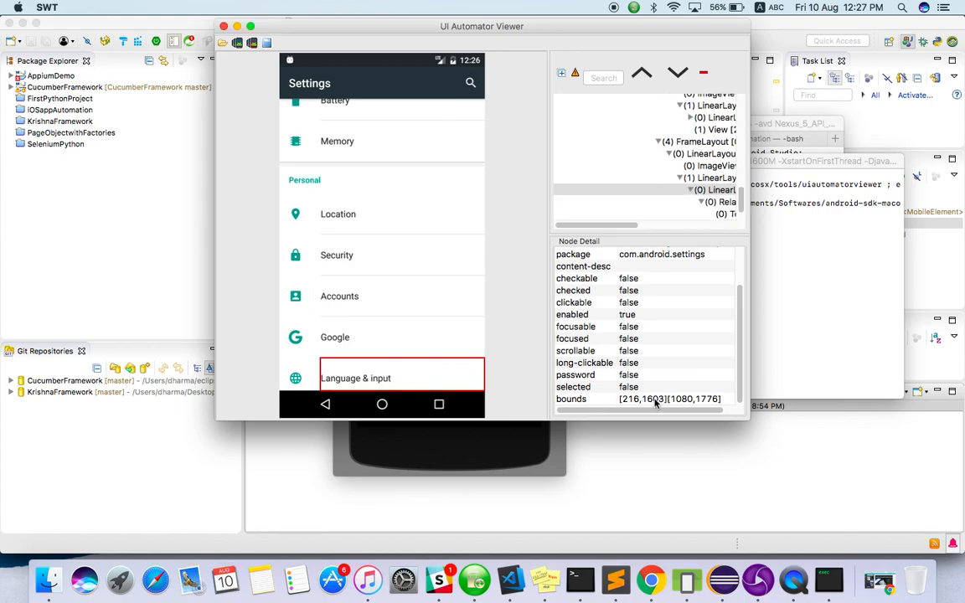
mouse_move(633, 403)
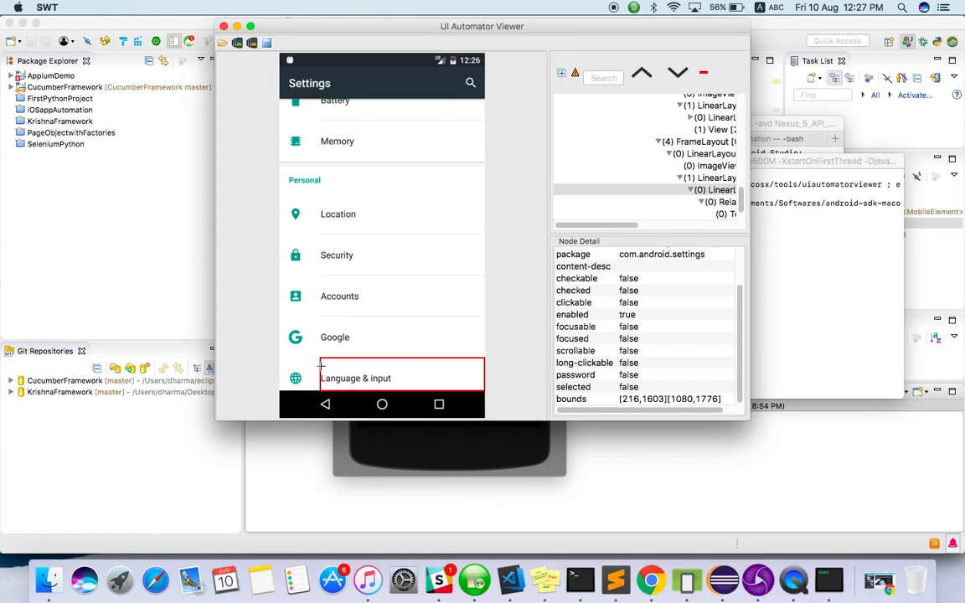
mouse_move(377, 373)
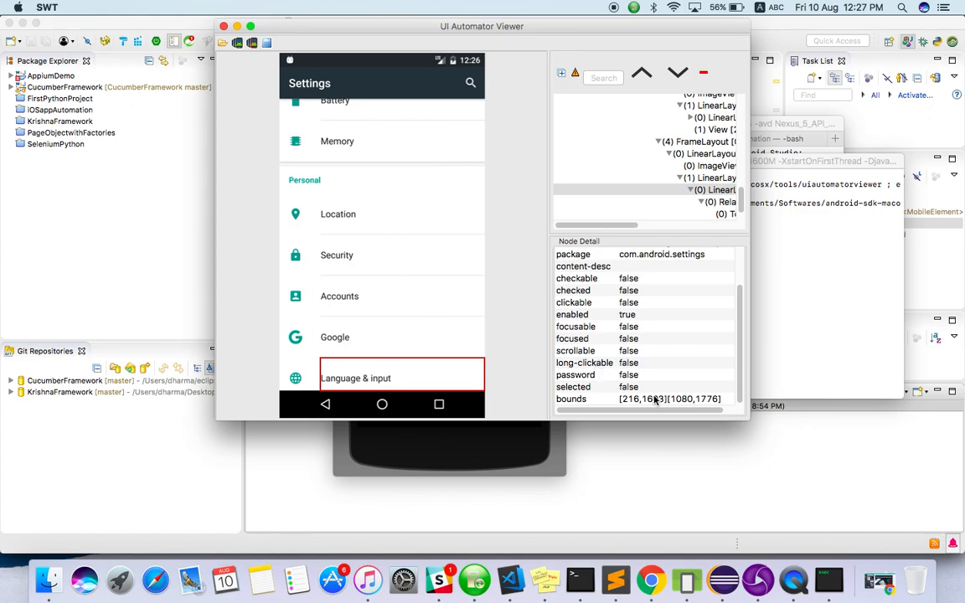
click(389, 141)
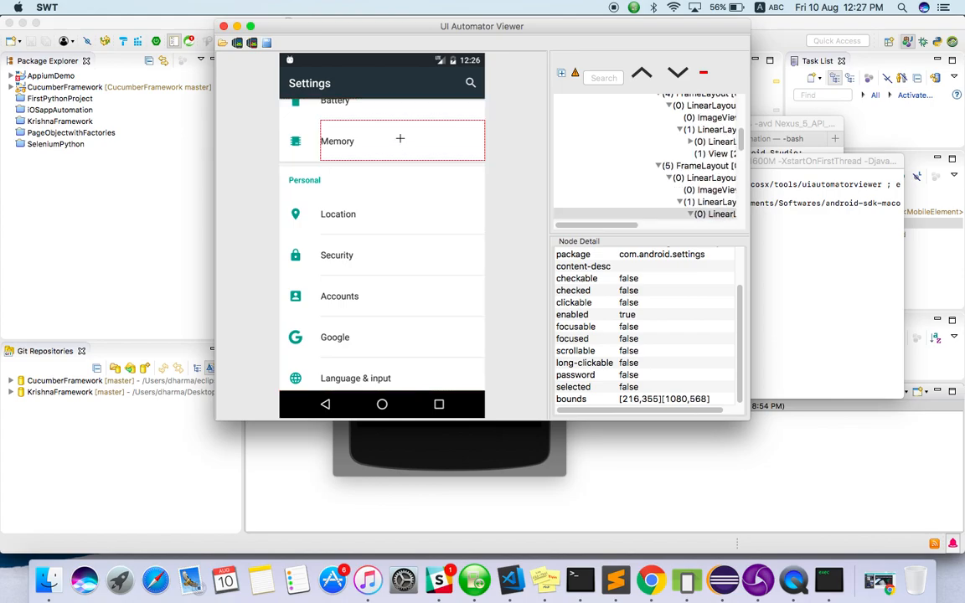
mouse_move(653, 404)
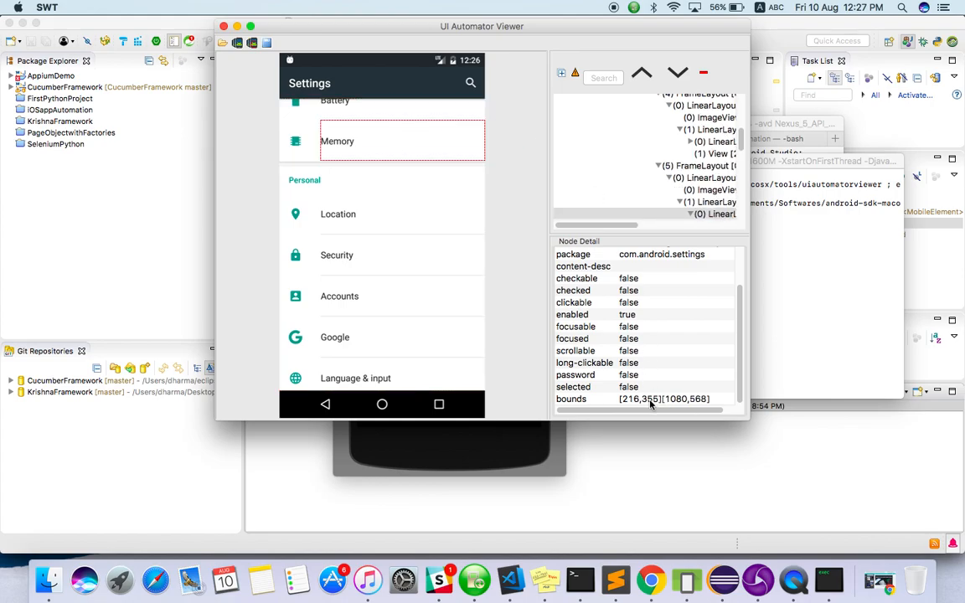
click(571, 399)
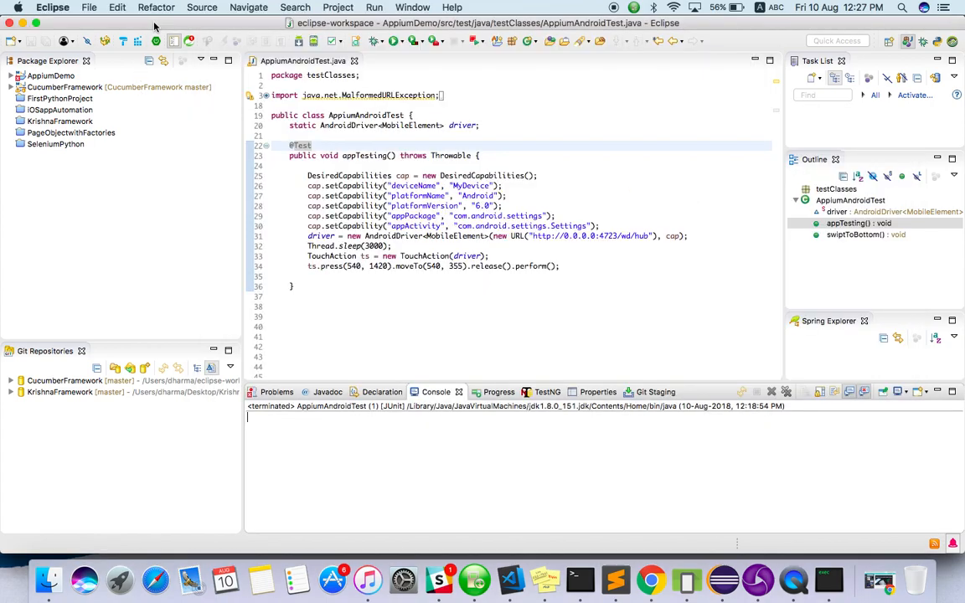
Step: Review the swipe line pressing at (540, 1420) and moving to (540, 355) in AppiumAndroidTest.java
click(392, 245)
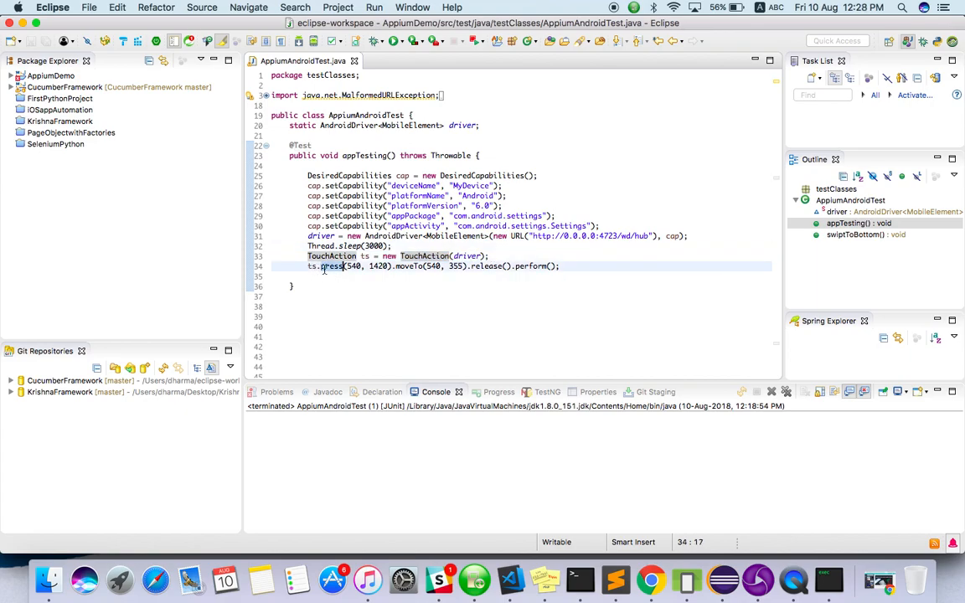
mouse_move(685, 579)
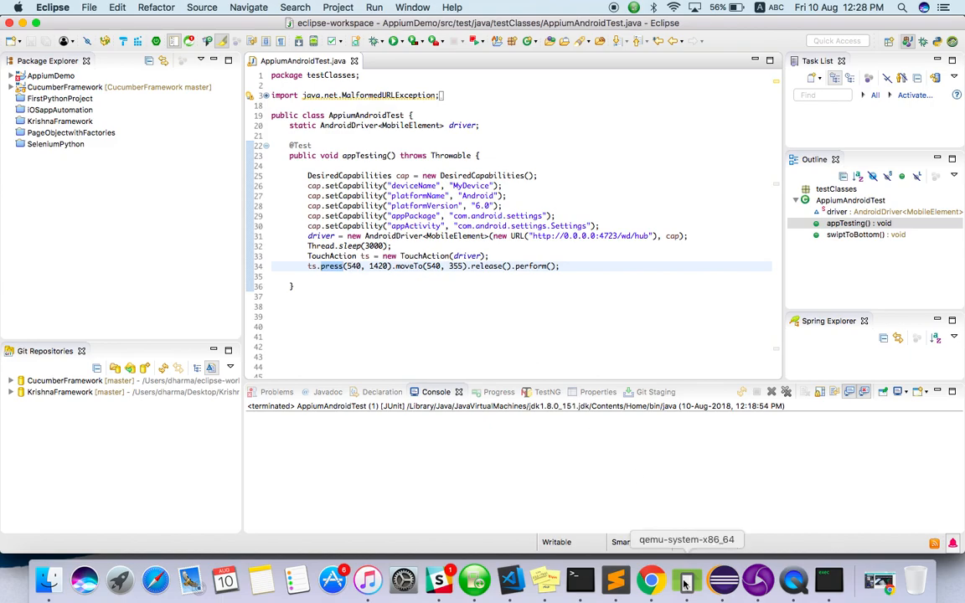
Step: Place the emulator beside the test code, visit Language & input, and return to the Settings list
click(685, 579)
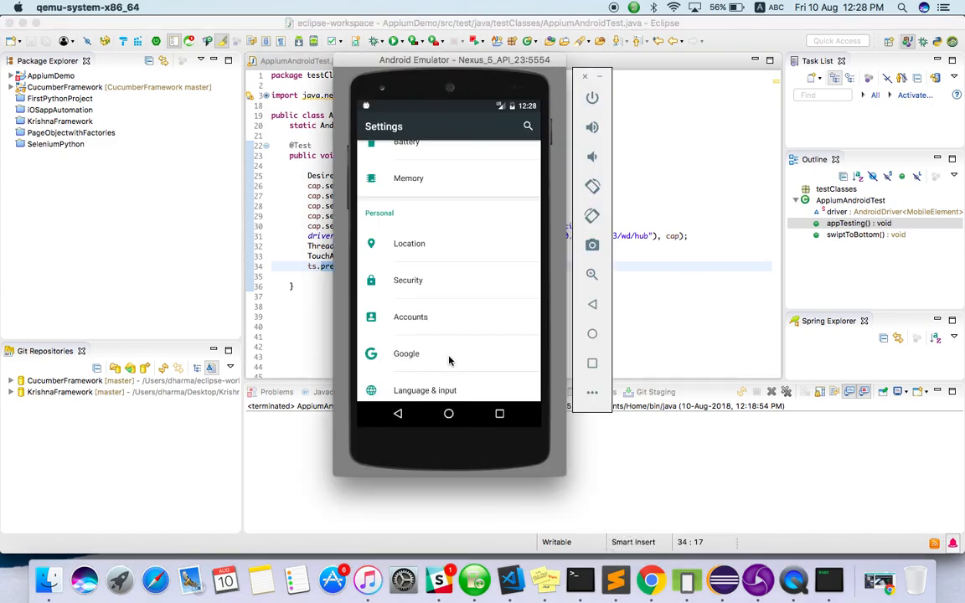
drag(466, 60, 739, 37)
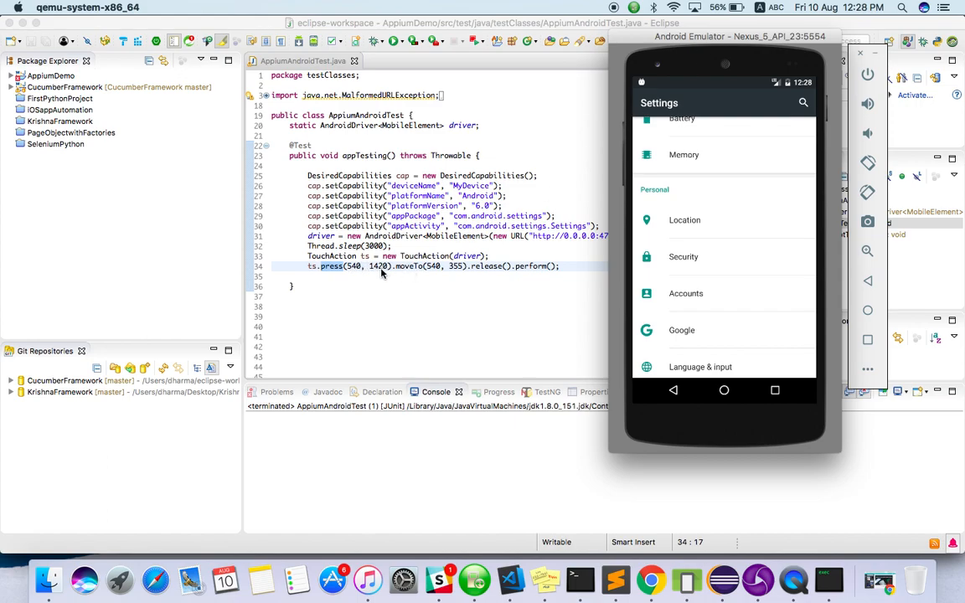
mouse_move(684, 231)
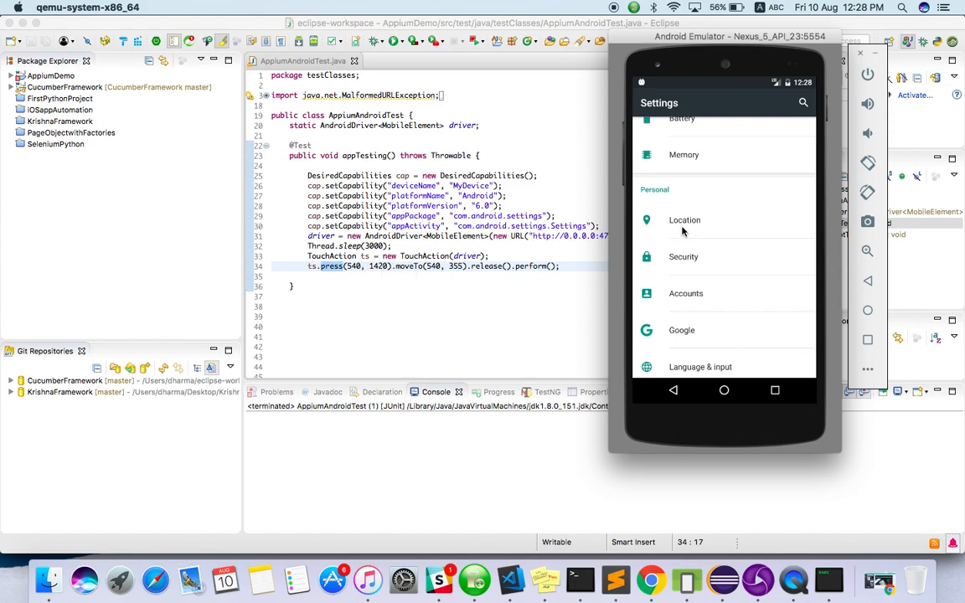
mouse_move(724, 345)
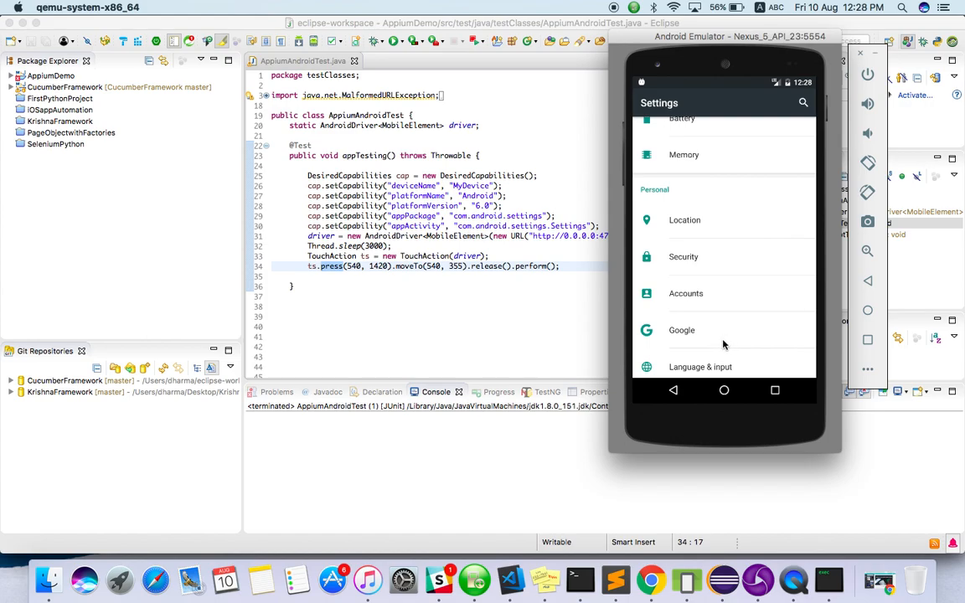
mouse_move(726, 185)
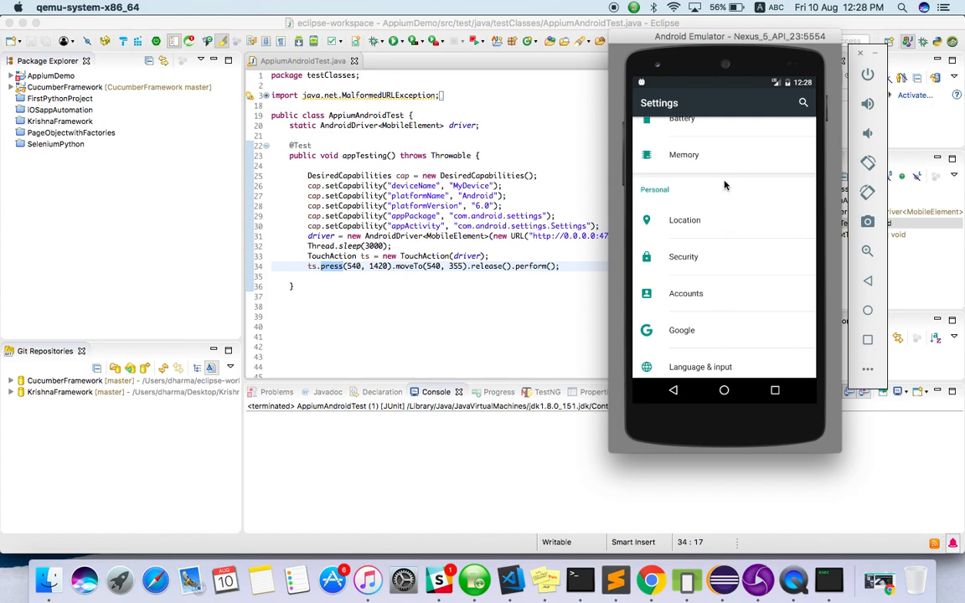
mouse_move(720, 182)
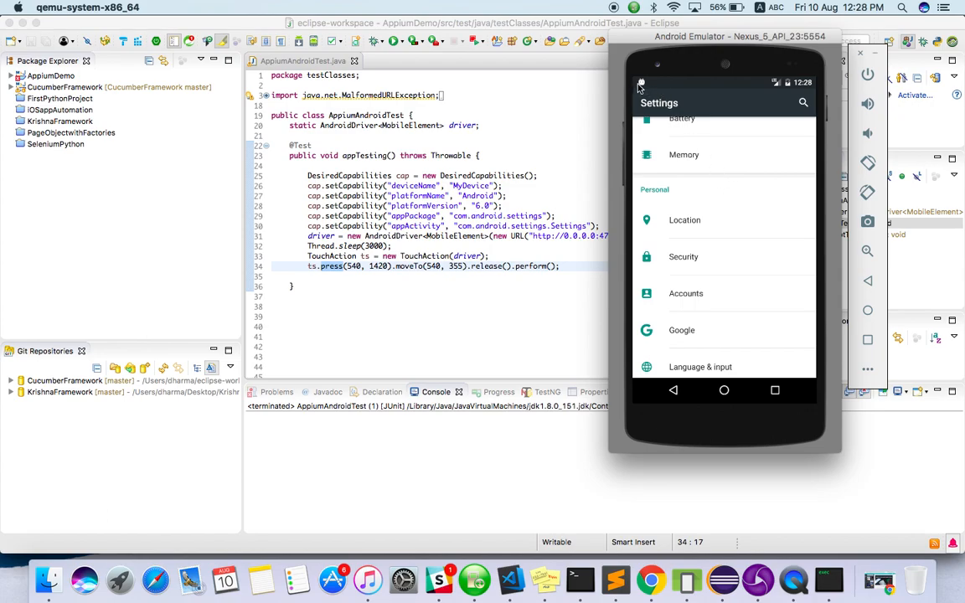
mouse_move(656, 347)
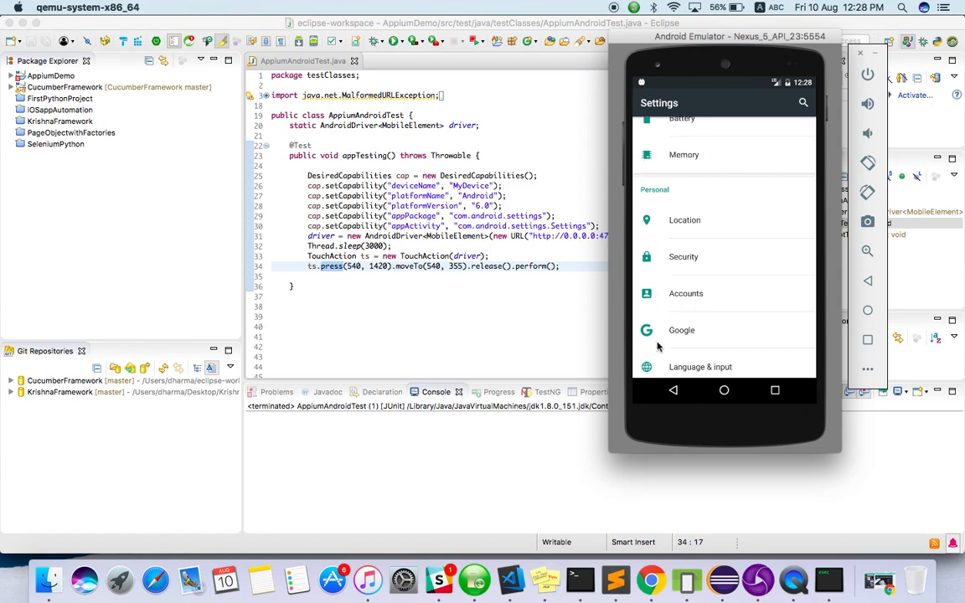
mouse_move(634, 383)
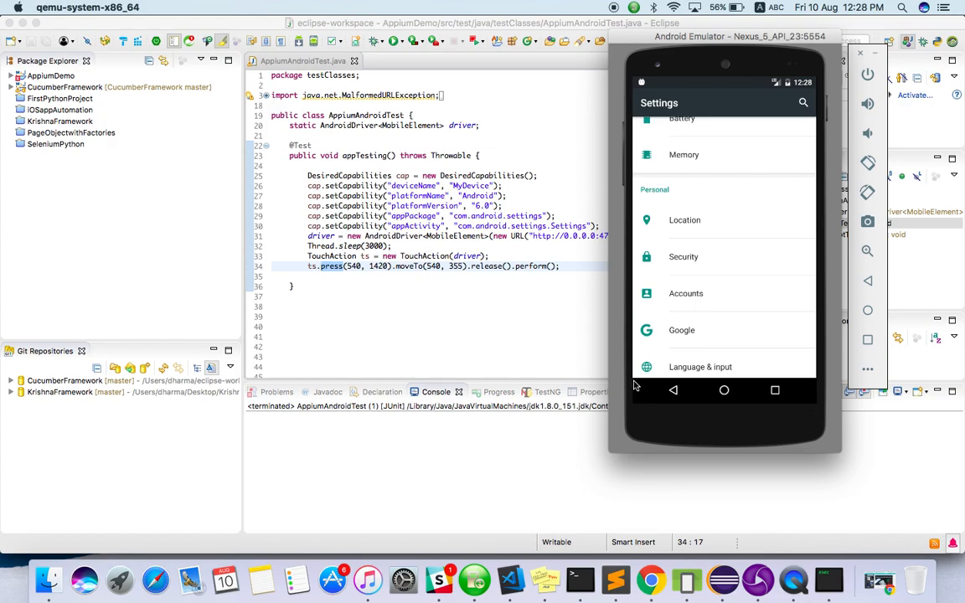
mouse_move(724, 191)
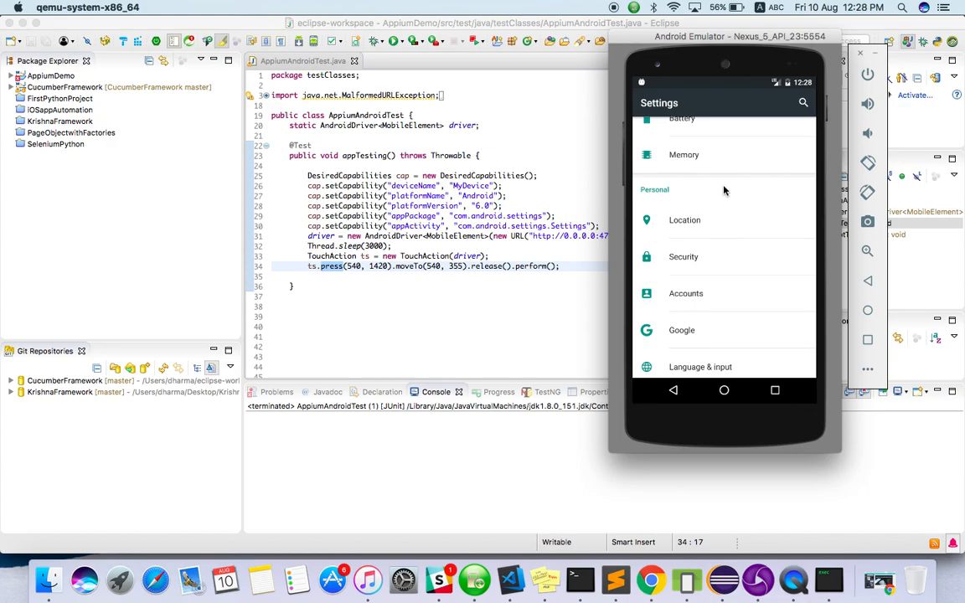
mouse_move(727, 192)
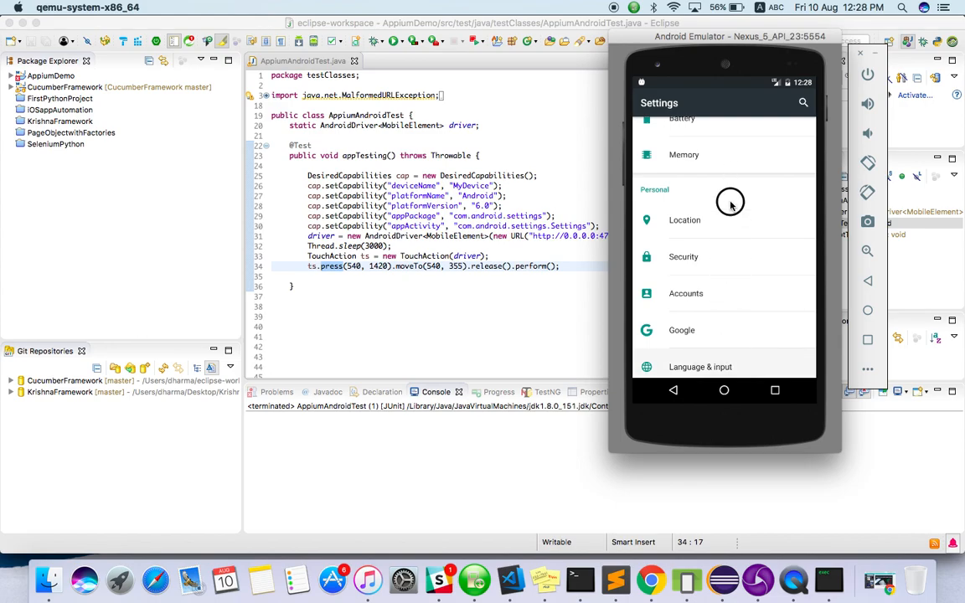
click(700, 365)
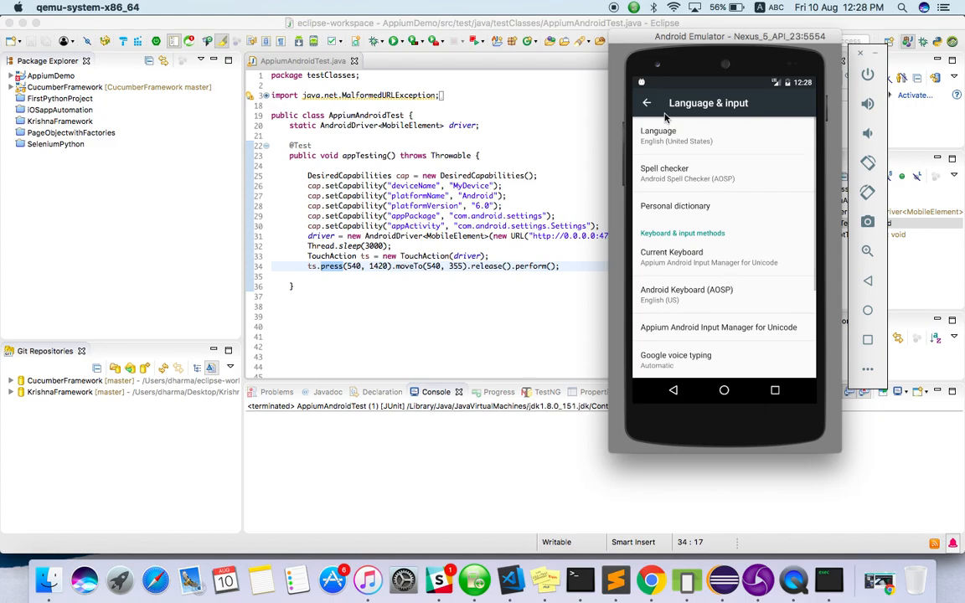
click(646, 102)
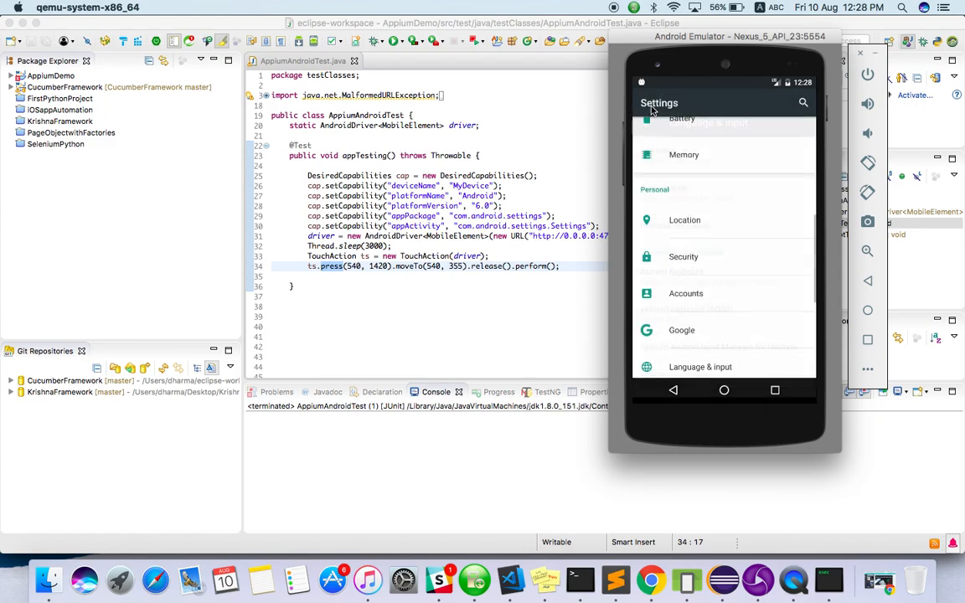
scroll(down, 3)
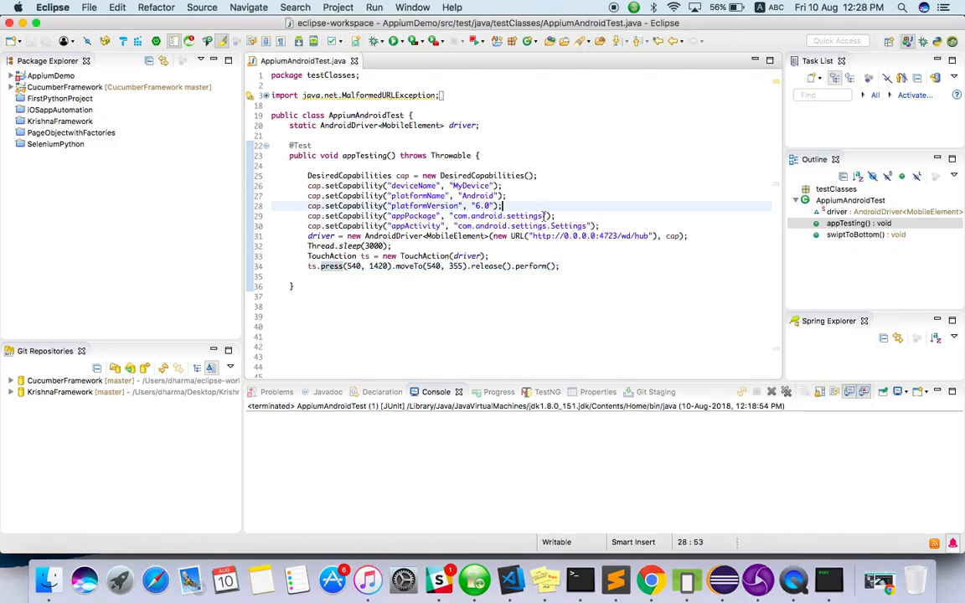
Step: Select the com.android.settings package string and run AppiumAndroidTest as a JUnit test
double_click(495, 216)
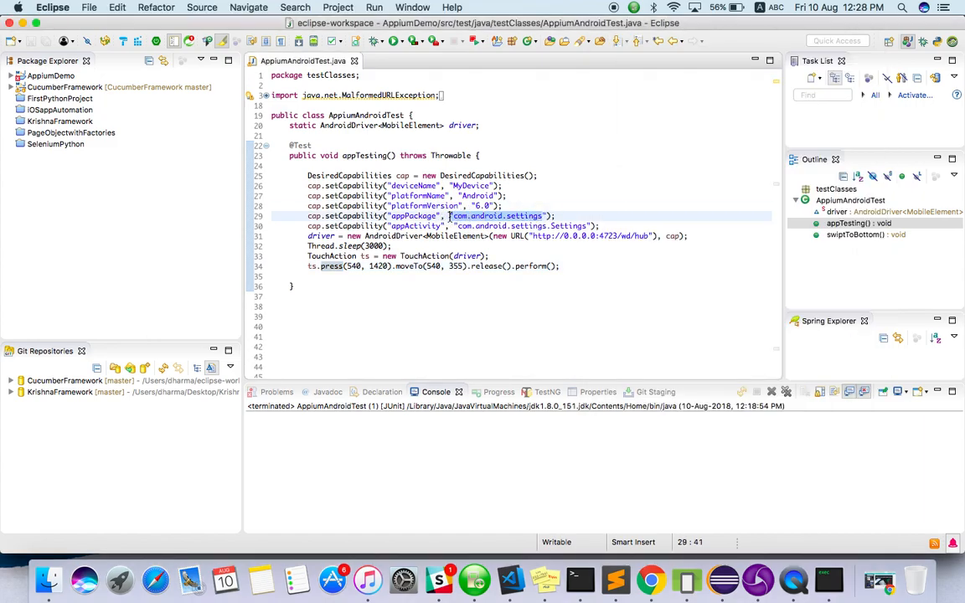
click(459, 226)
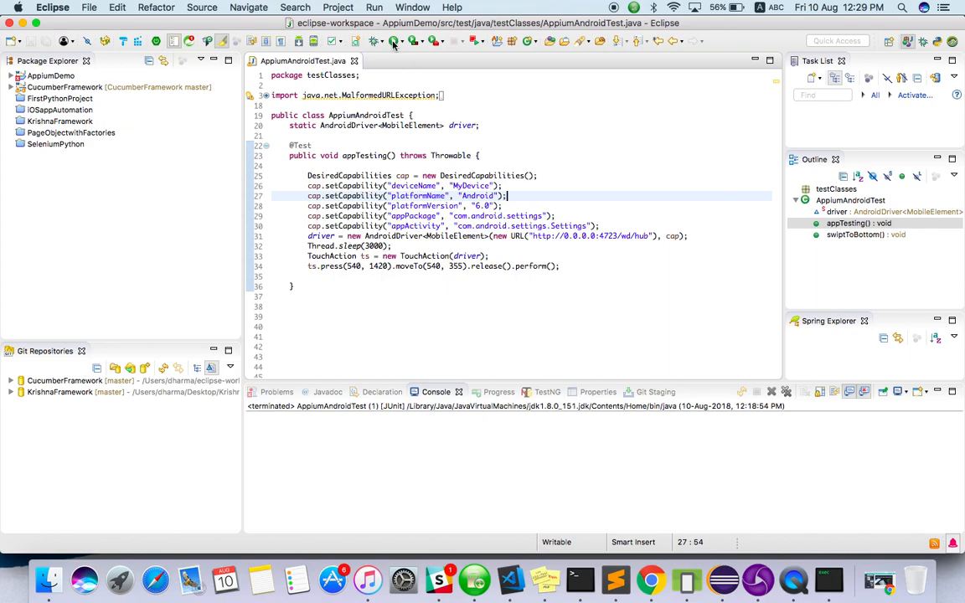
click(374, 40)
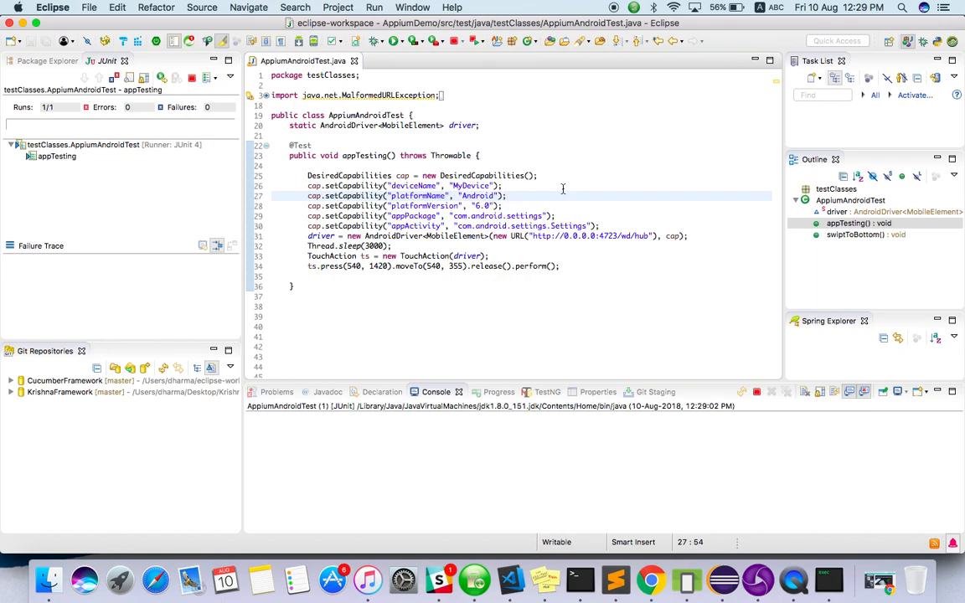
mouse_move(576, 265)
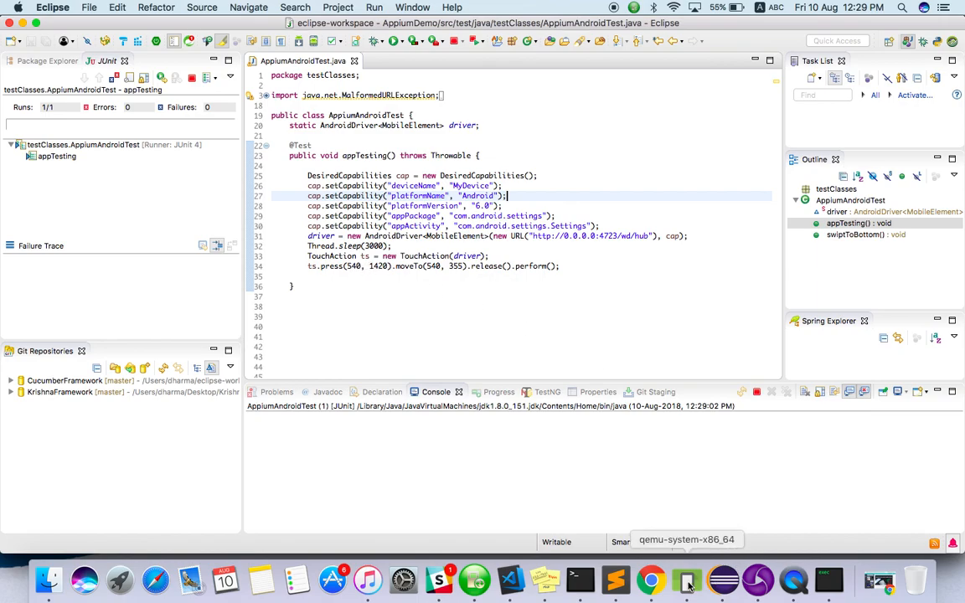
Step: Place the Appium server log beside the emulator and review the swipe's touch actions down to (540, 355)
click(687, 579)
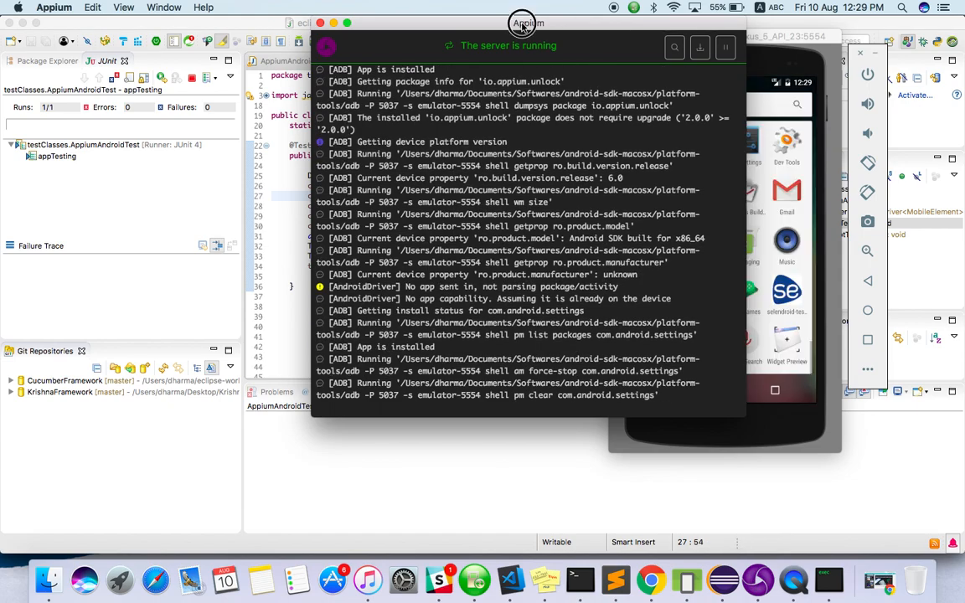
drag(526, 24, 362, 23)
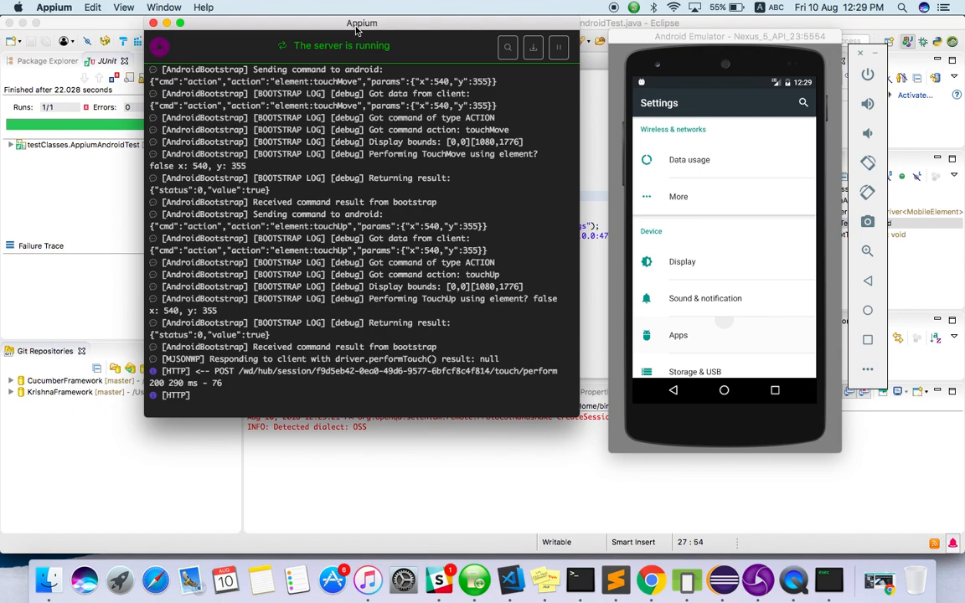
scroll(down, 3)
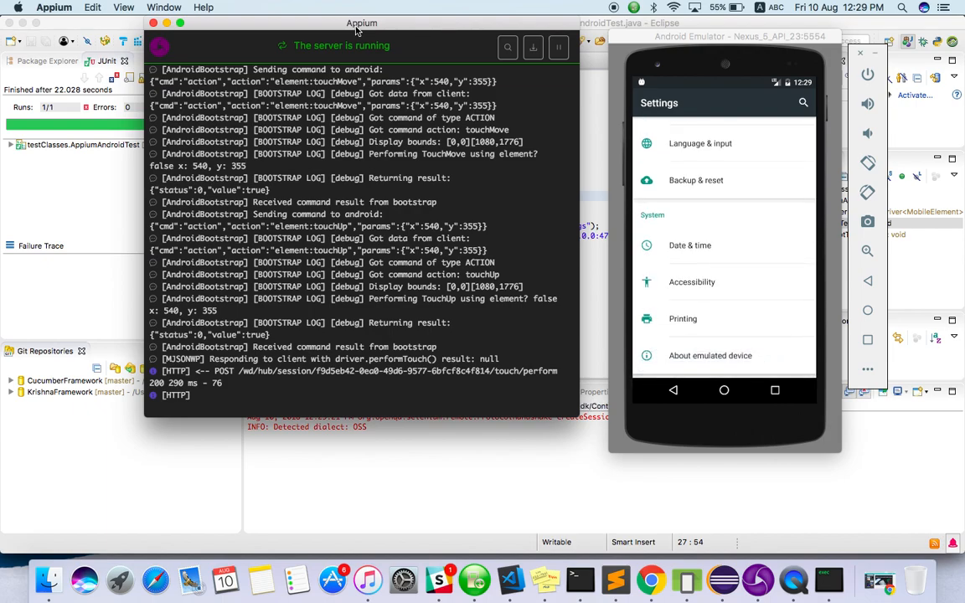
mouse_move(466, 50)
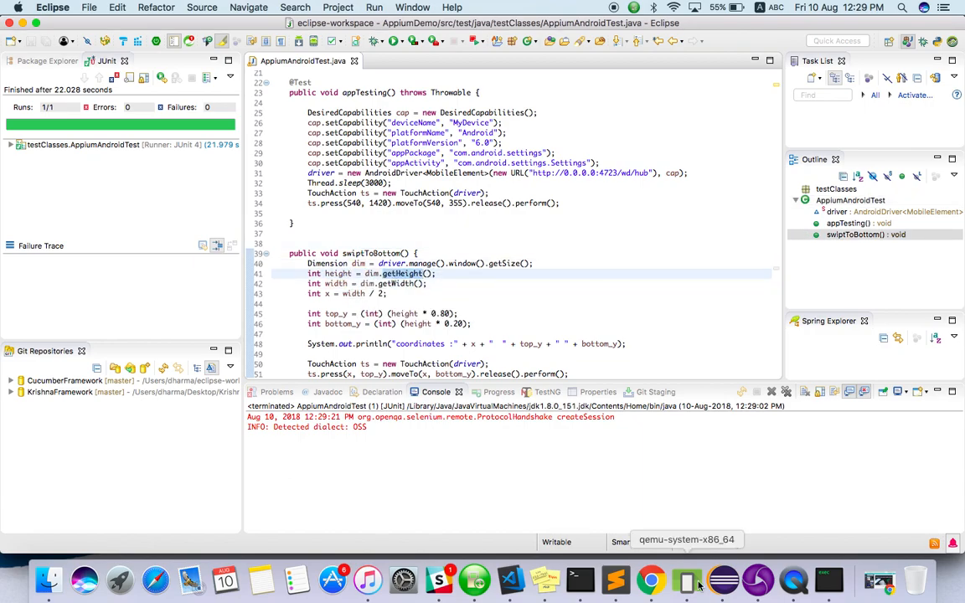
click(687, 580)
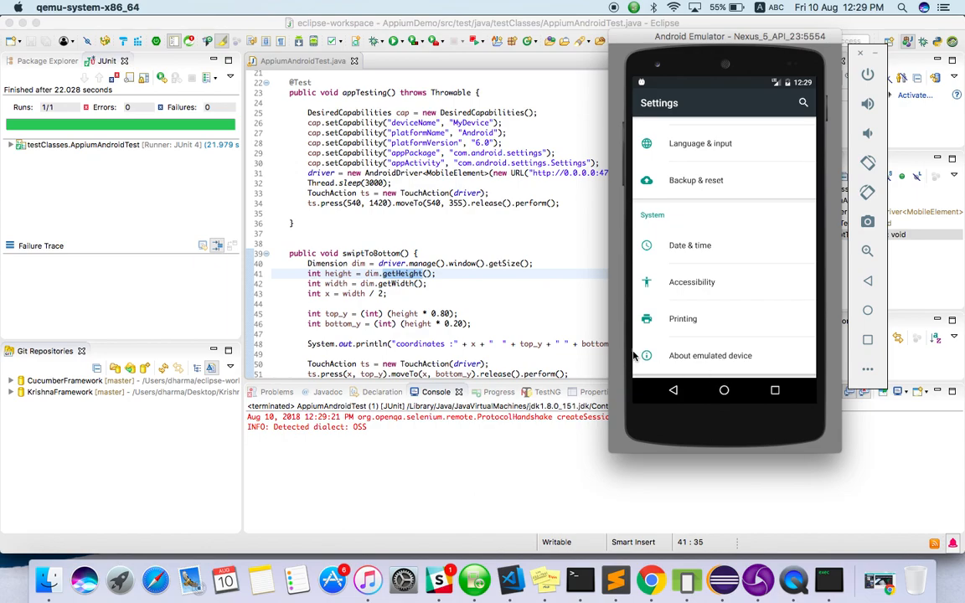
mouse_move(646, 355)
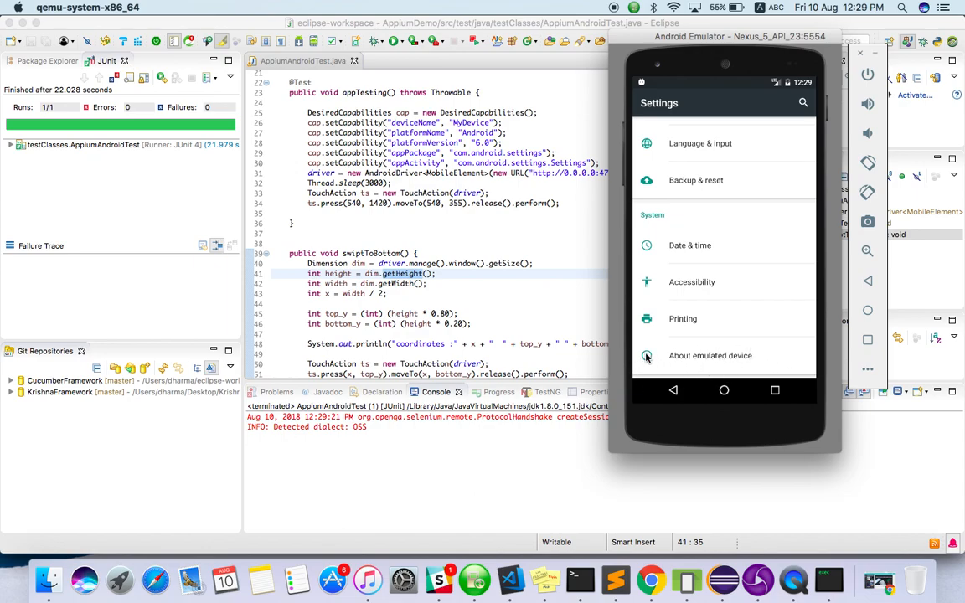
mouse_move(725, 350)
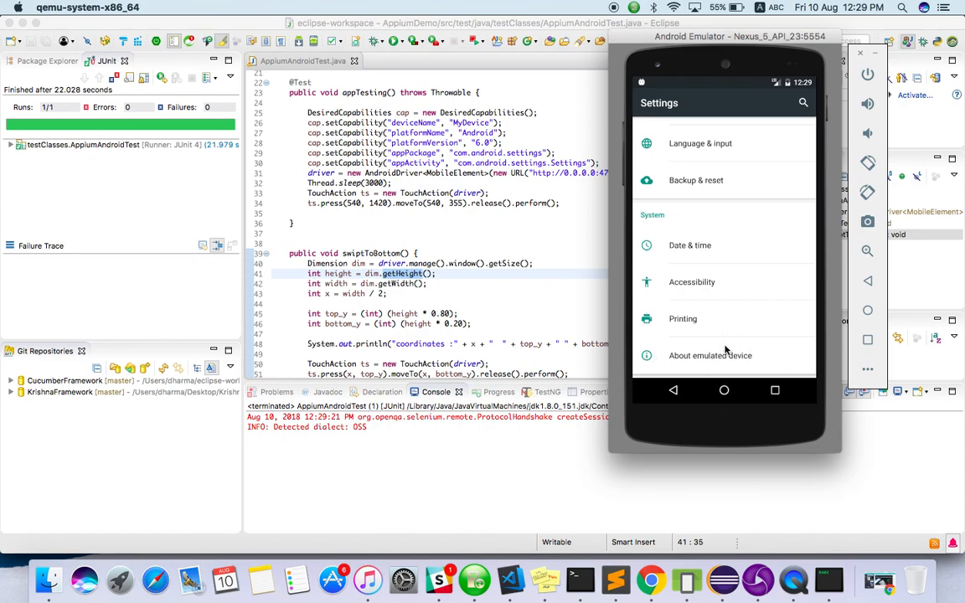
mouse_move(720, 214)
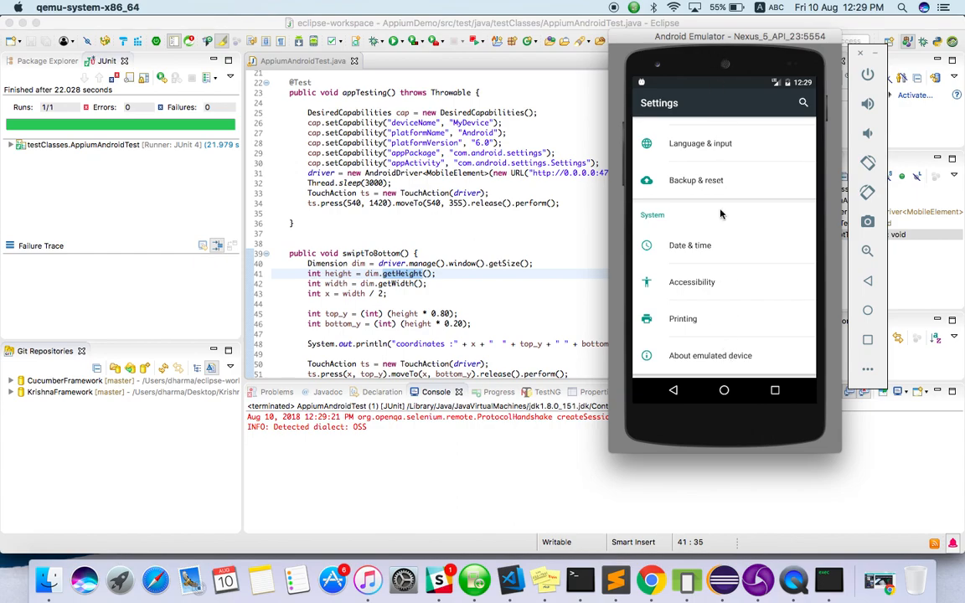
mouse_move(741, 265)
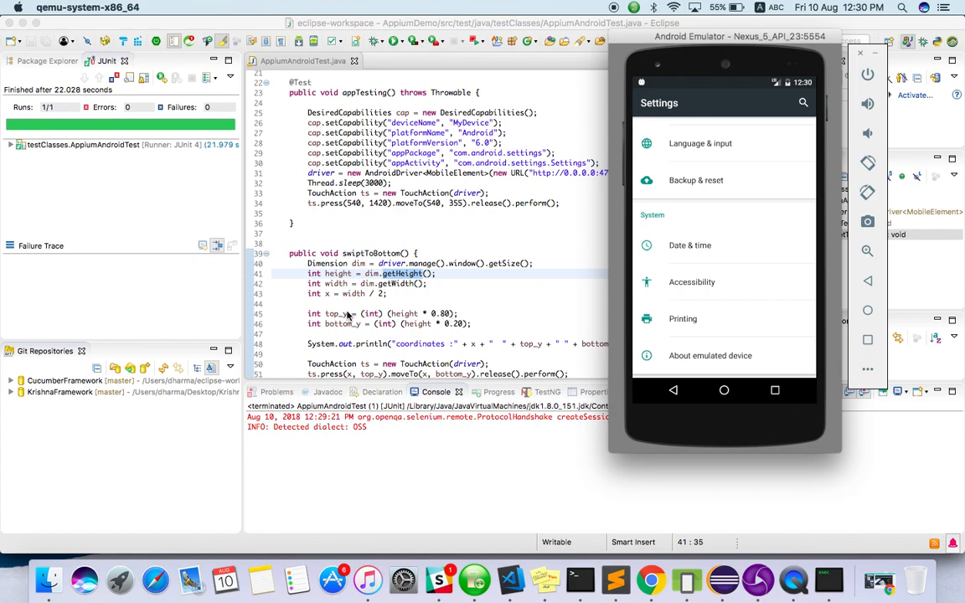
mouse_move(718, 332)
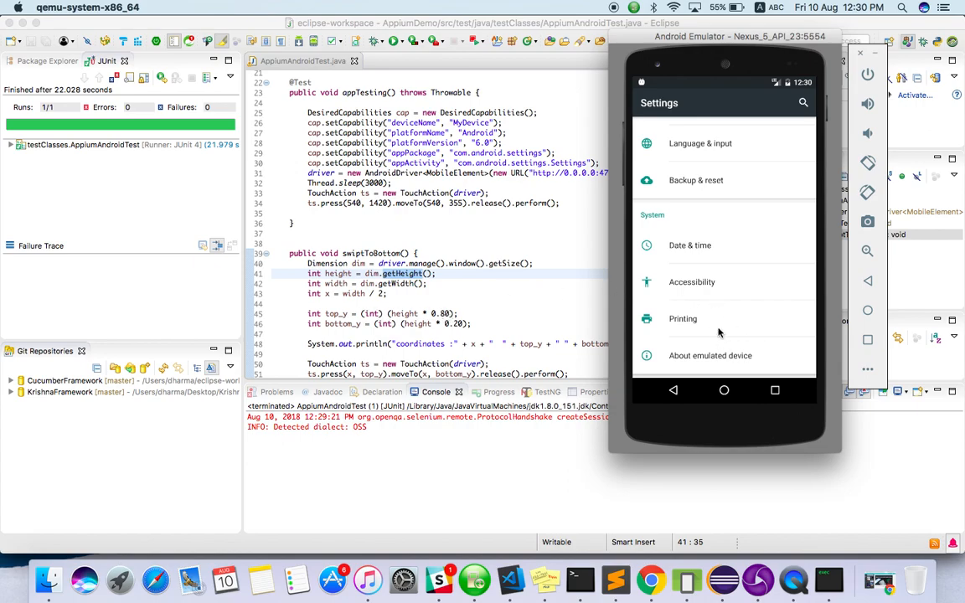
mouse_move(727, 331)
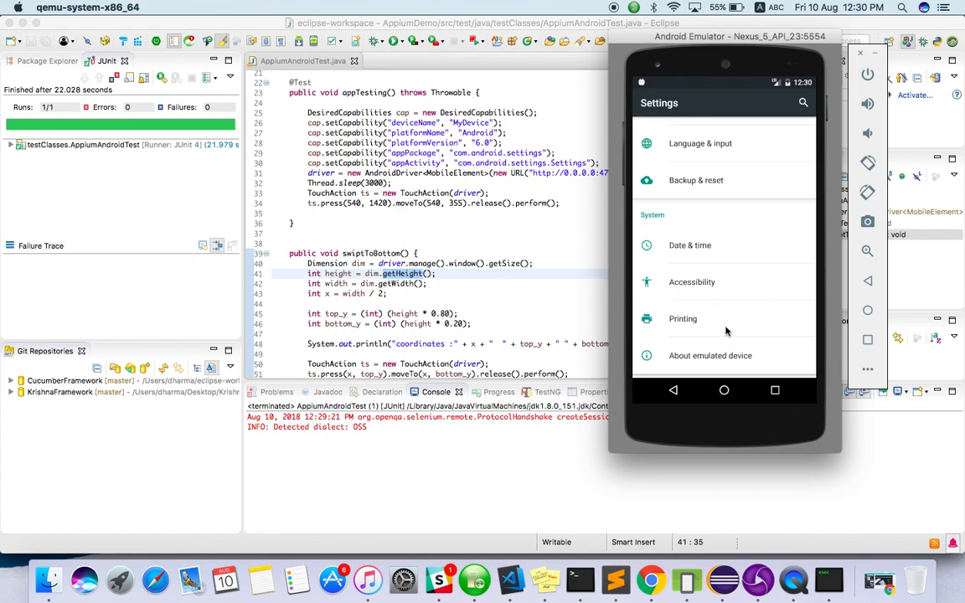
mouse_move(727, 331)
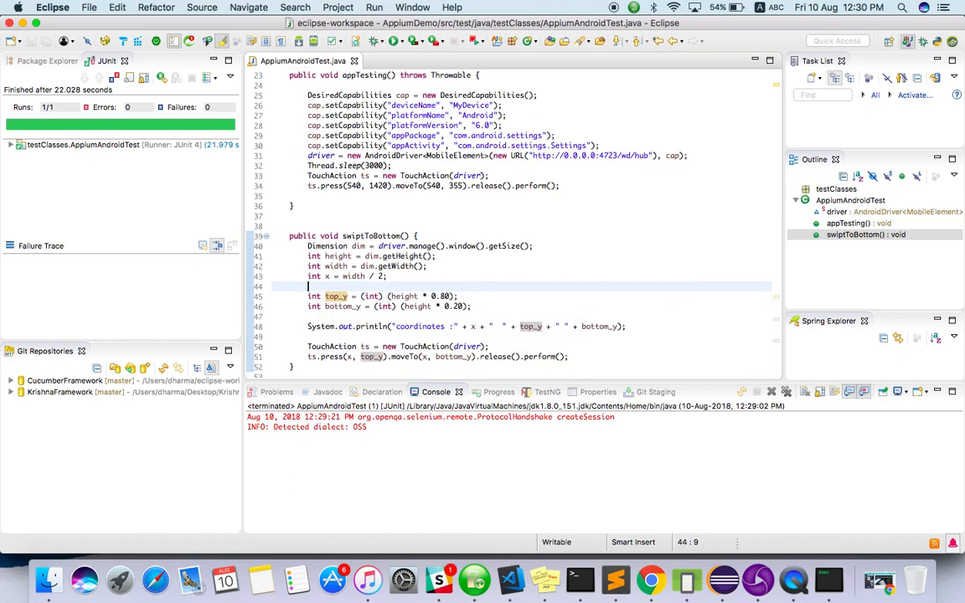
scroll(down, 3)
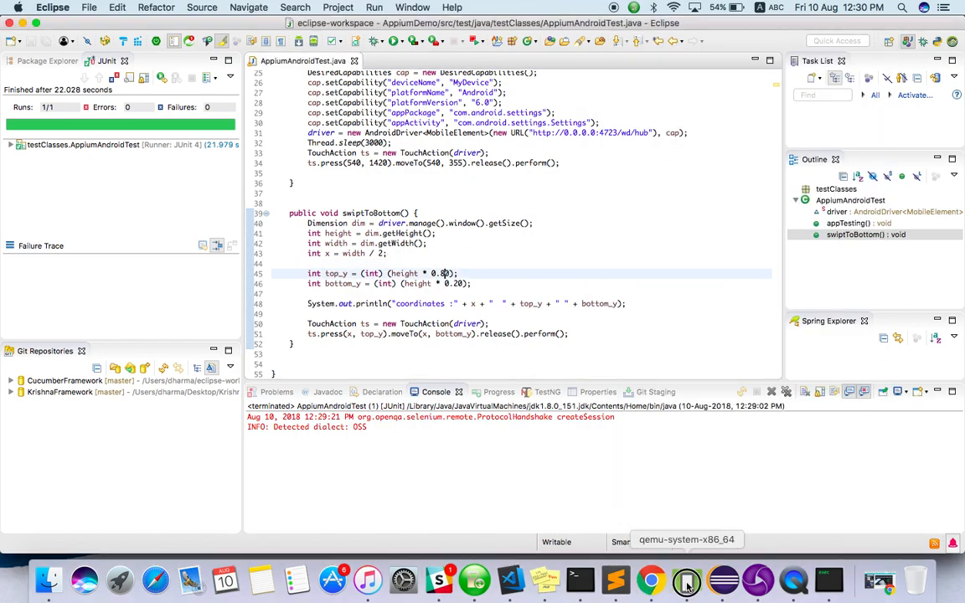
click(687, 580)
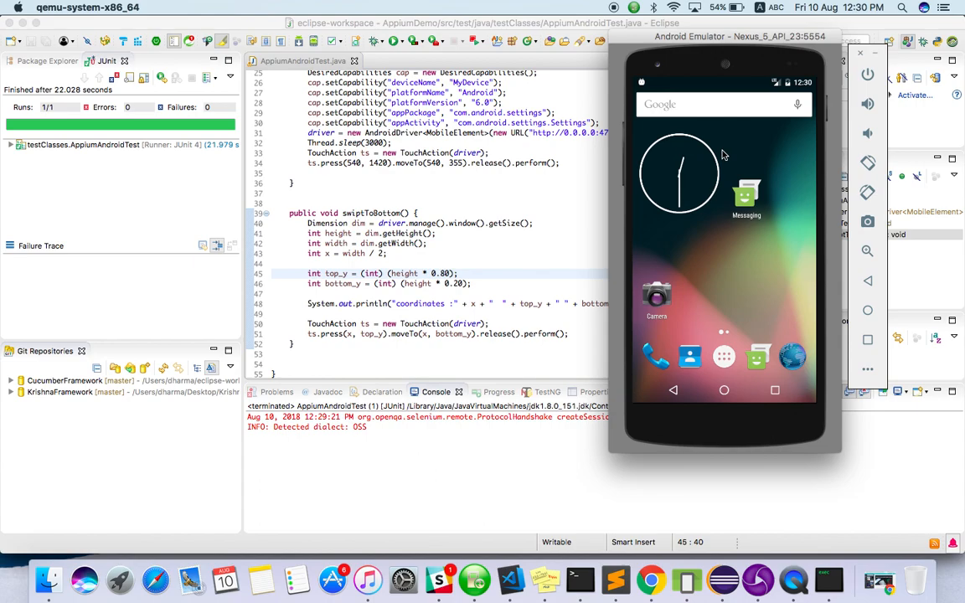
mouse_move(519, 282)
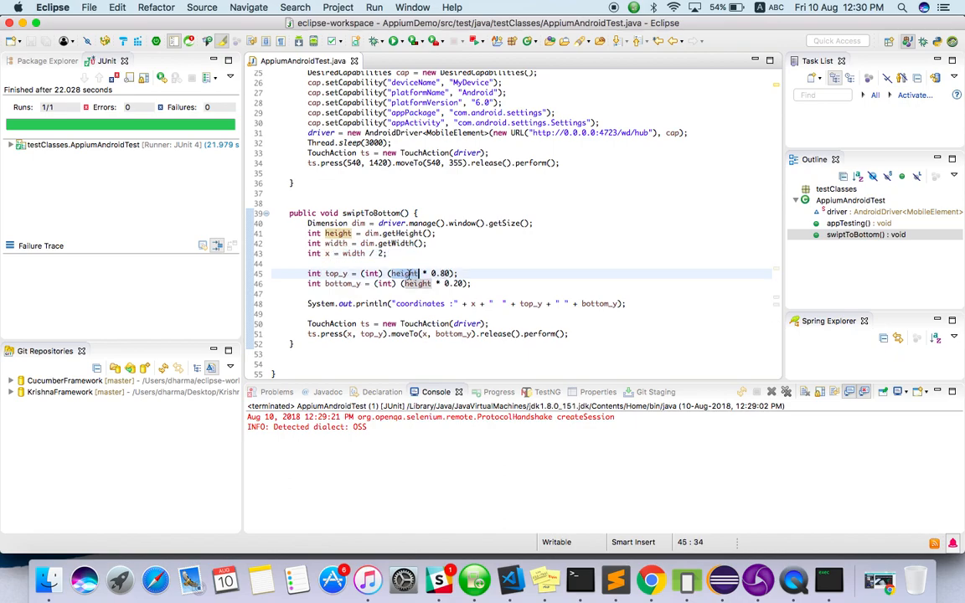
click(449, 283)
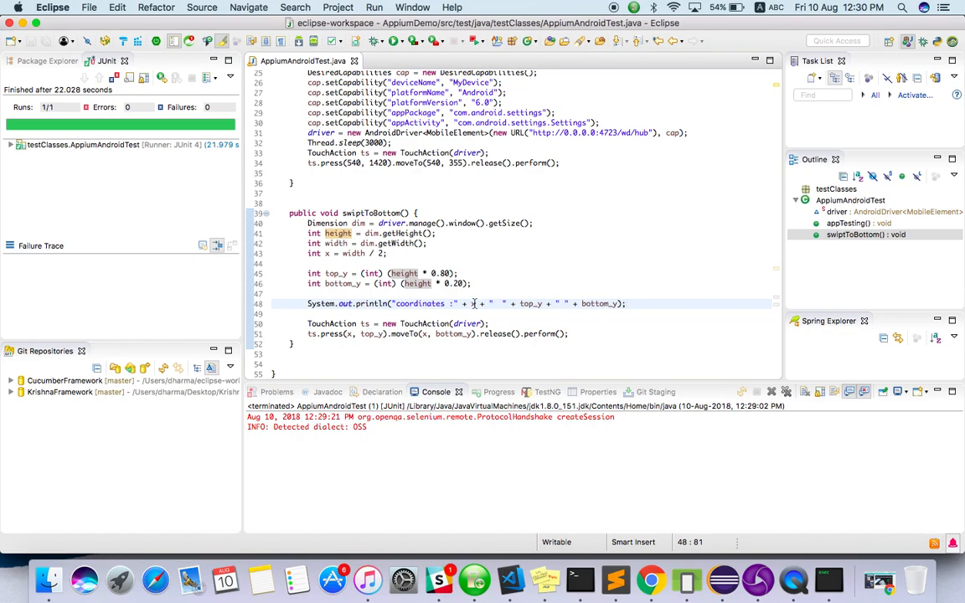
click(327, 253)
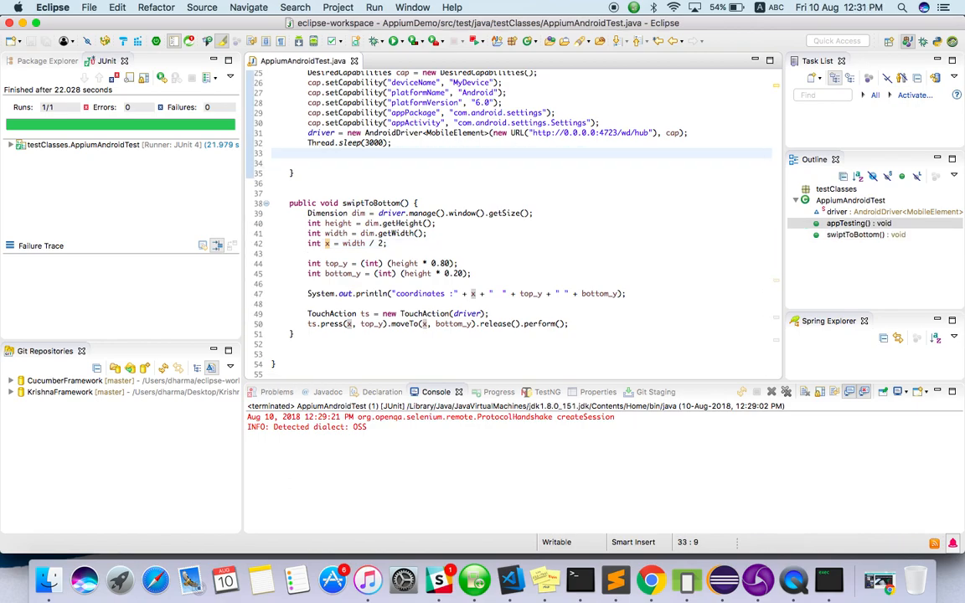
Step: Replace the hard-coded swipe with a swipToBottom() call after Thread.sleep(3000) and save the class
text(swiptToBottom();)
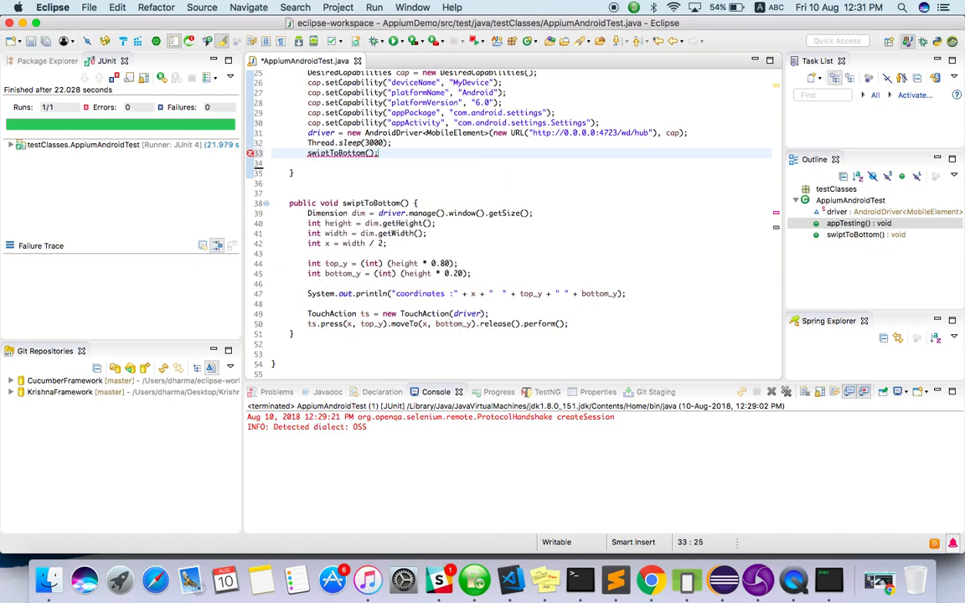
key(cmd+s)
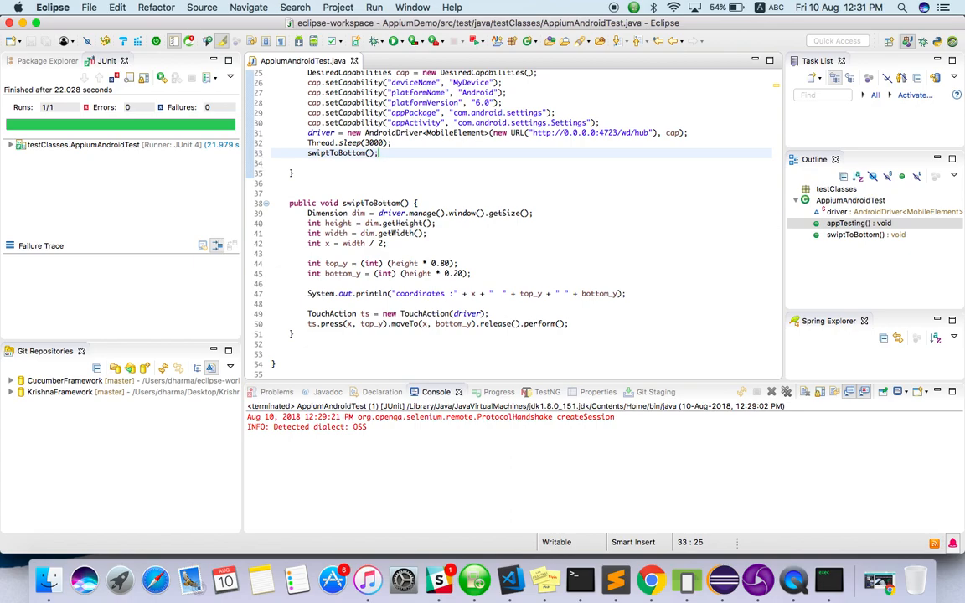
mouse_move(400, 222)
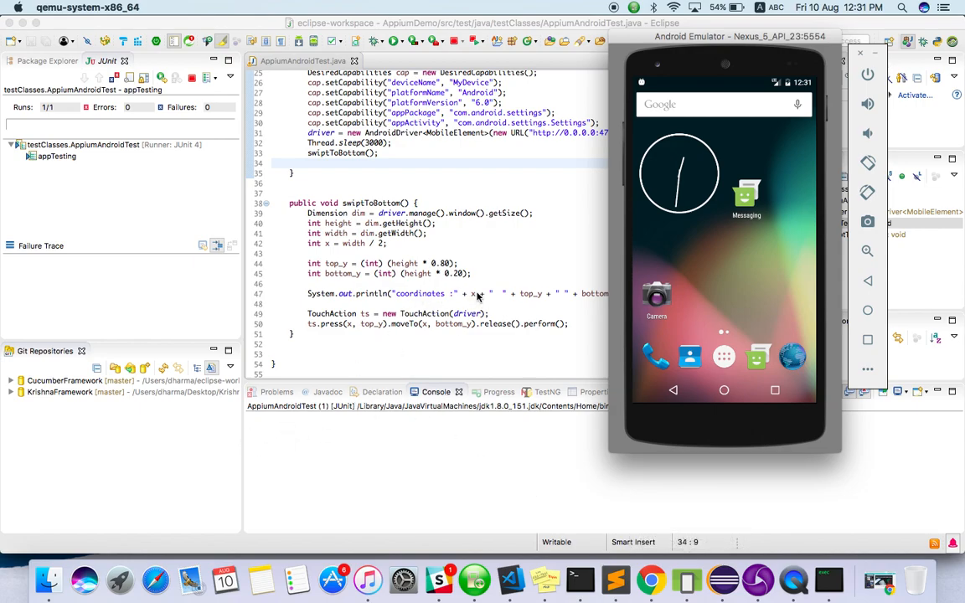
mouse_move(561, 298)
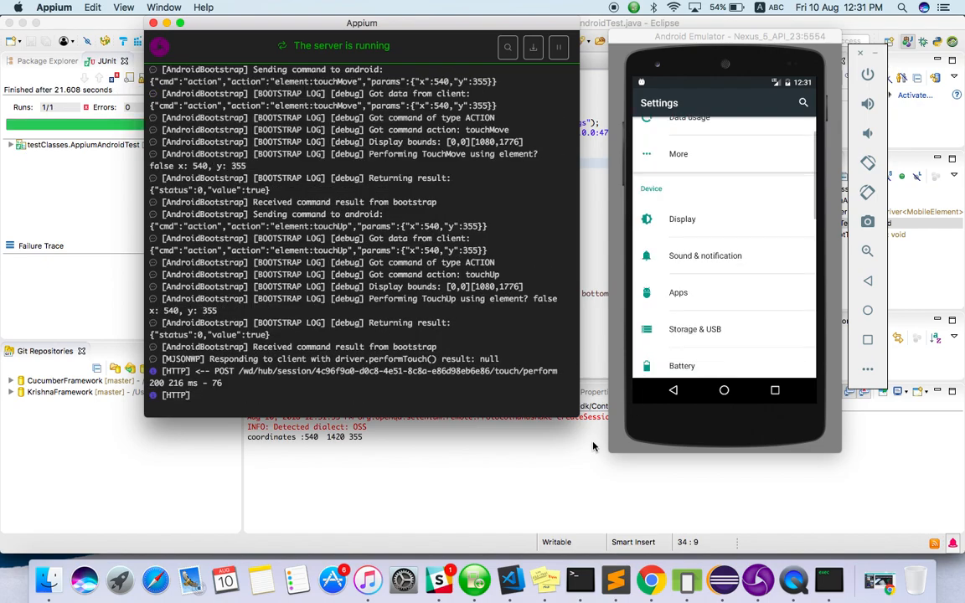
Step: Scroll the Appium log to confirm the rerun's touch move to 540, 355 and the Settings swipe
scroll(down, 3)
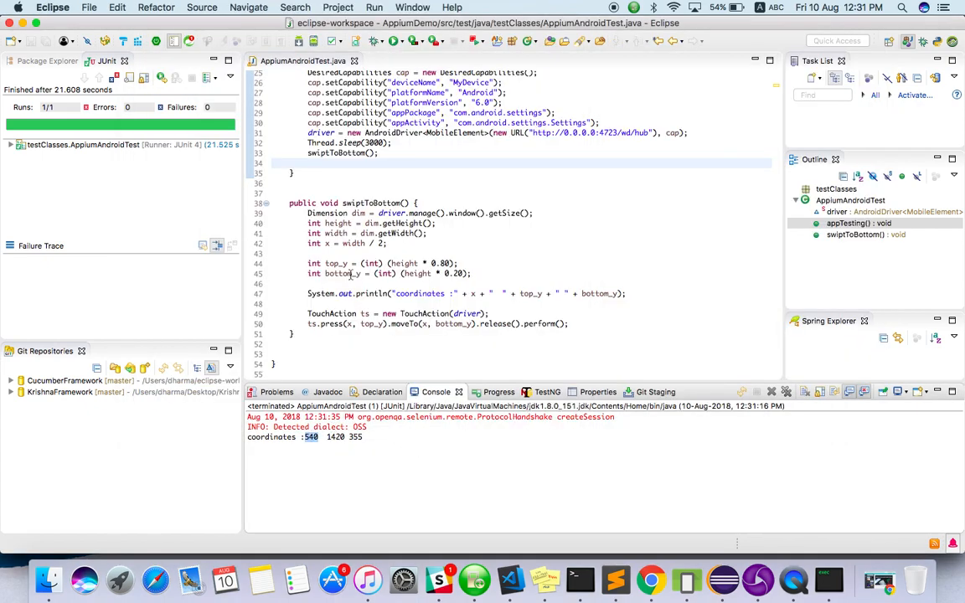
click(528, 293)
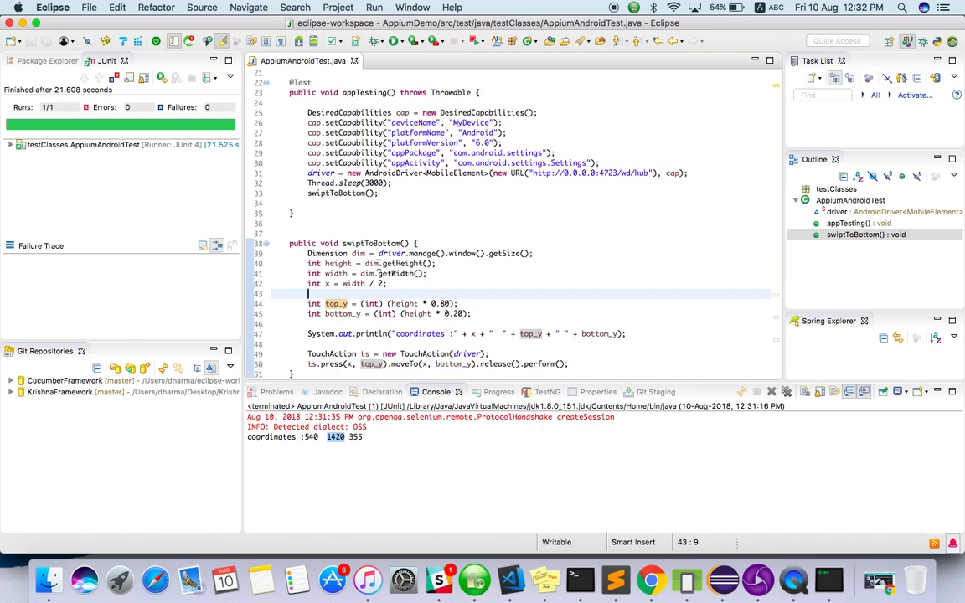
mouse_move(427, 276)
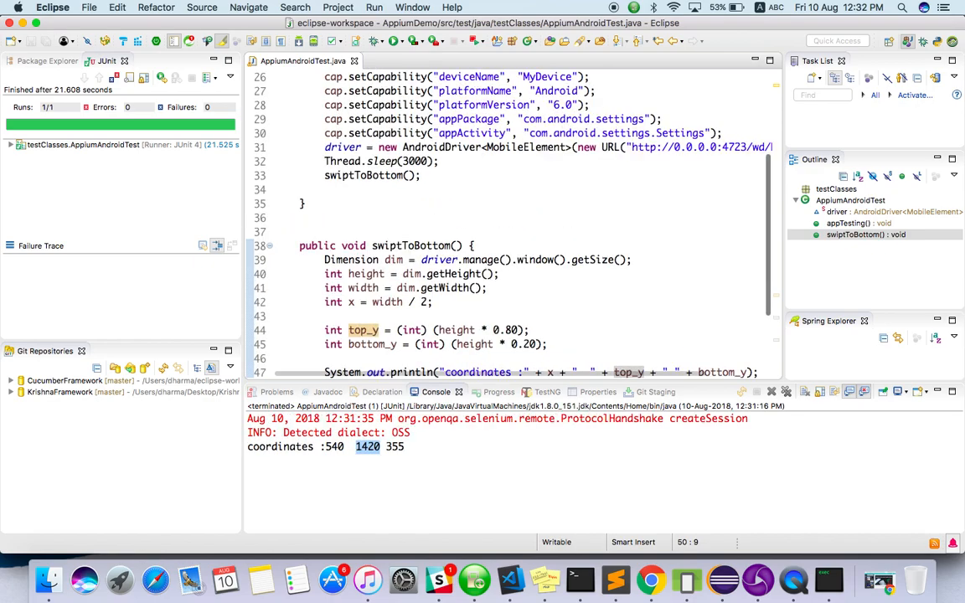
scroll(down, 3)
text(ts.press(x, top_y).moveTo(x, bottom_y).release().perform();)
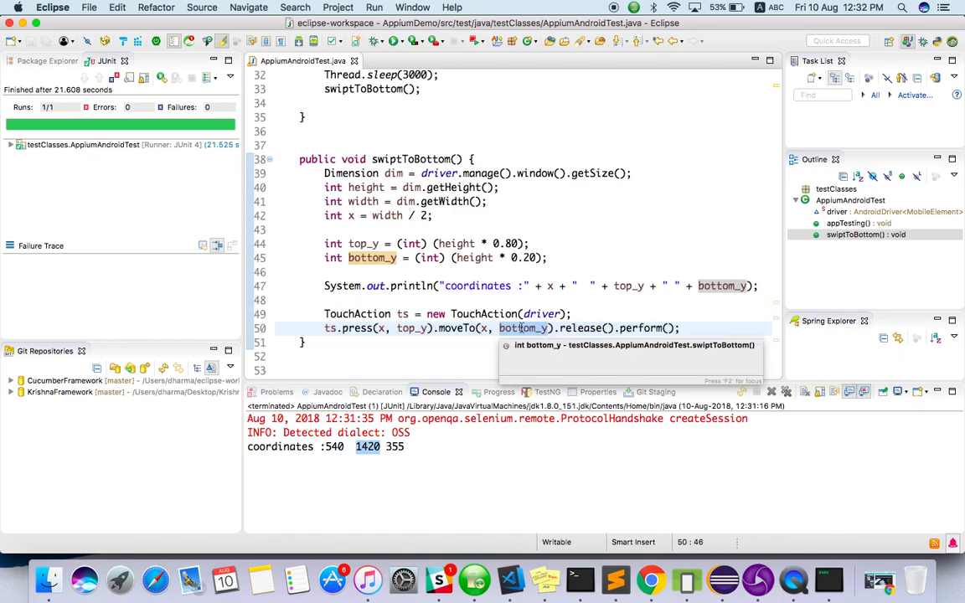
mouse_move(422, 337)
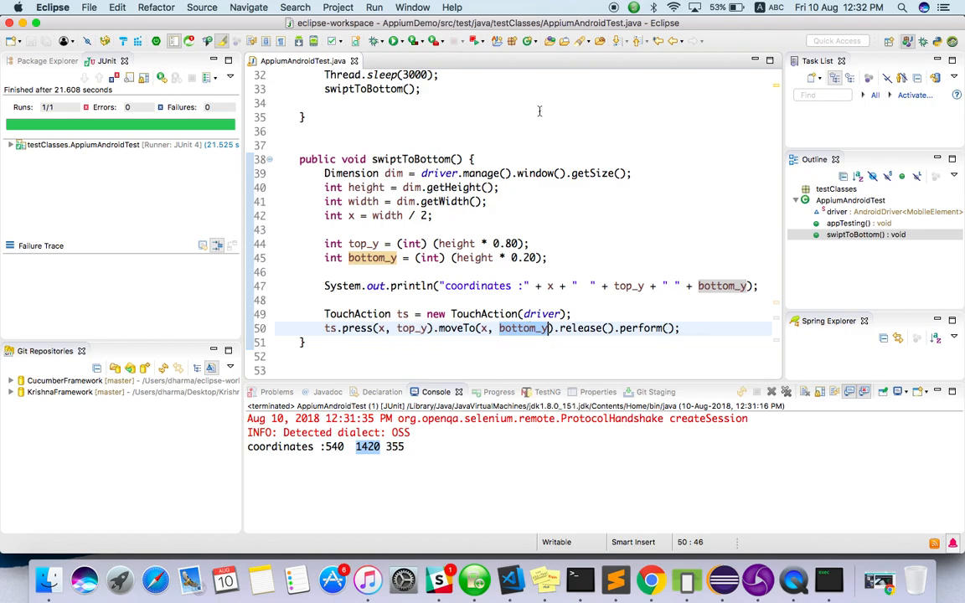
mouse_move(553, 151)
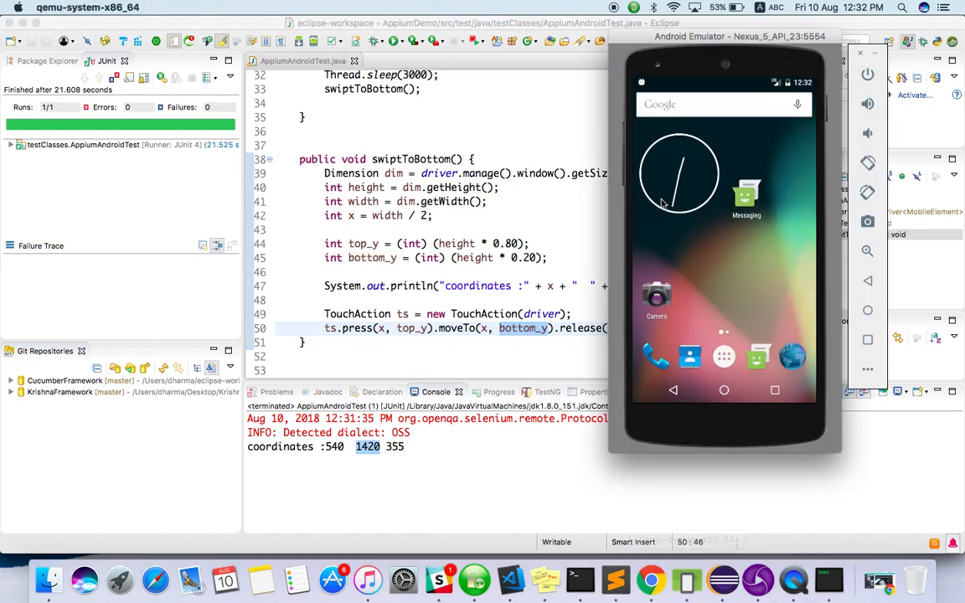
mouse_move(724, 141)
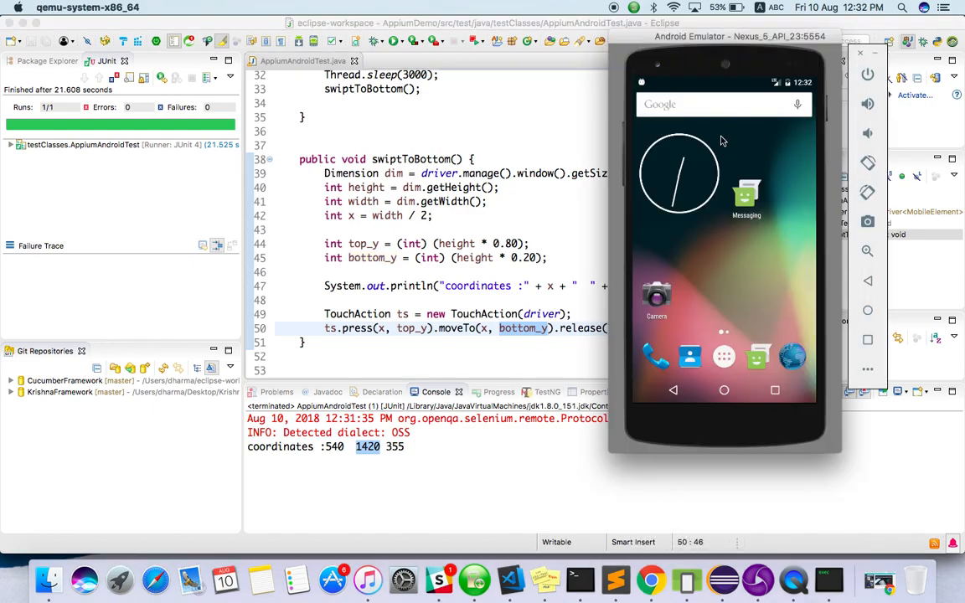
mouse_move(549, 336)
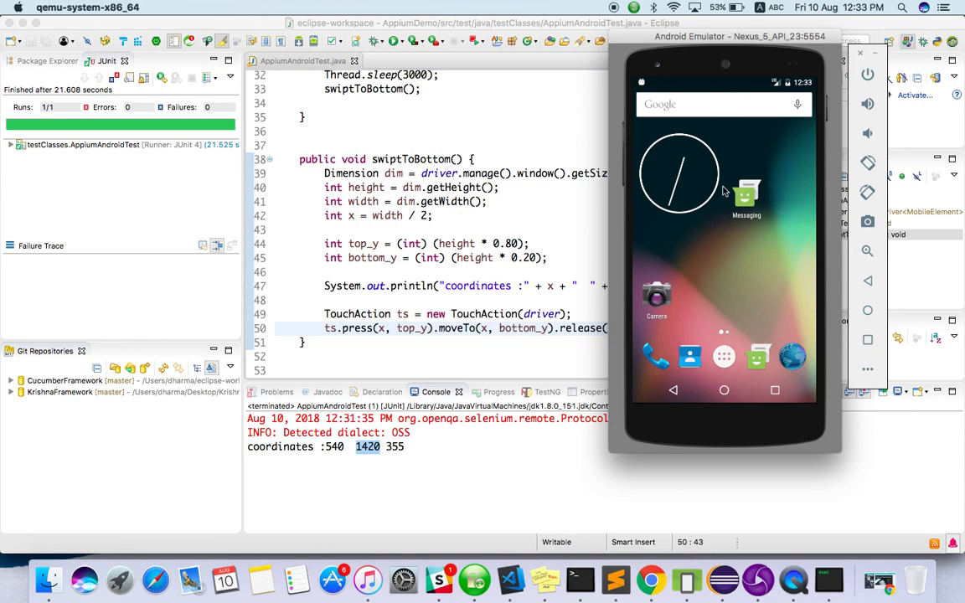
mouse_move(709, 258)
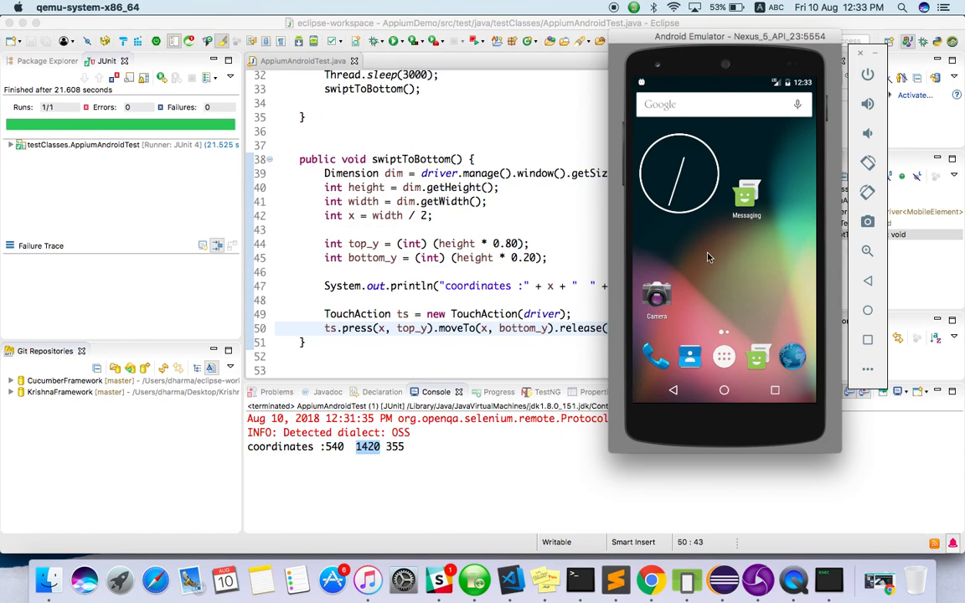
mouse_move(667, 265)
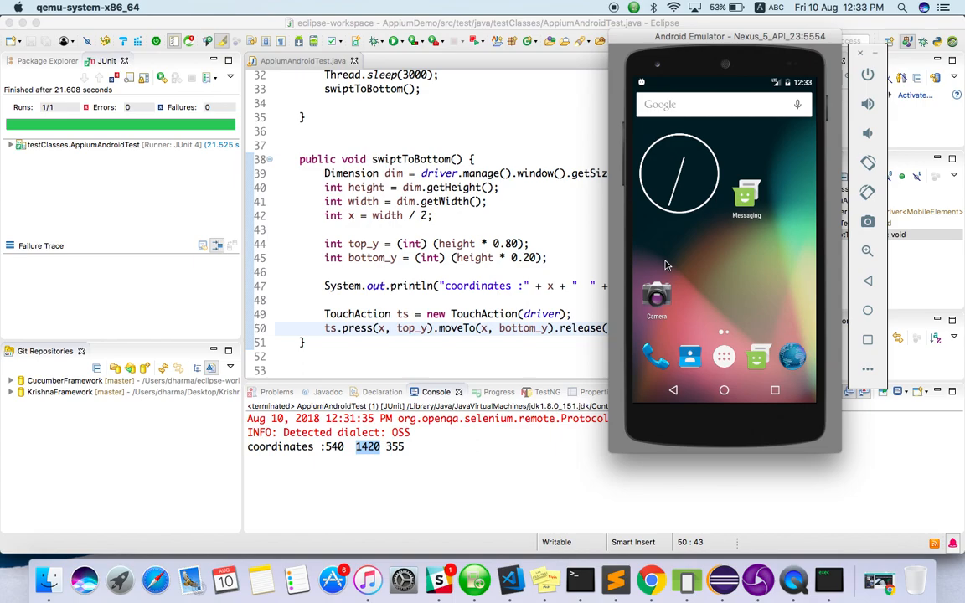
mouse_move(657, 260)
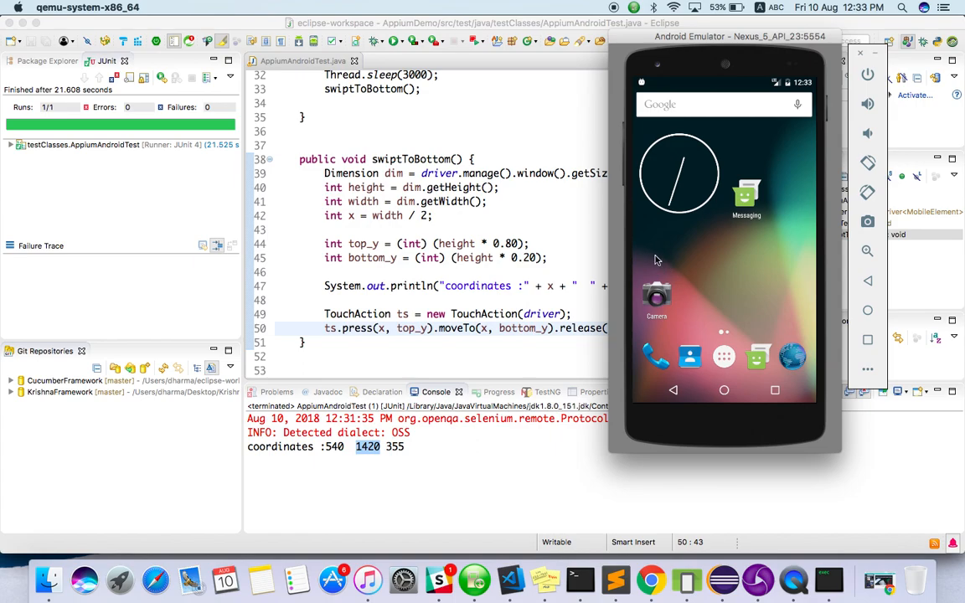
mouse_move(788, 261)
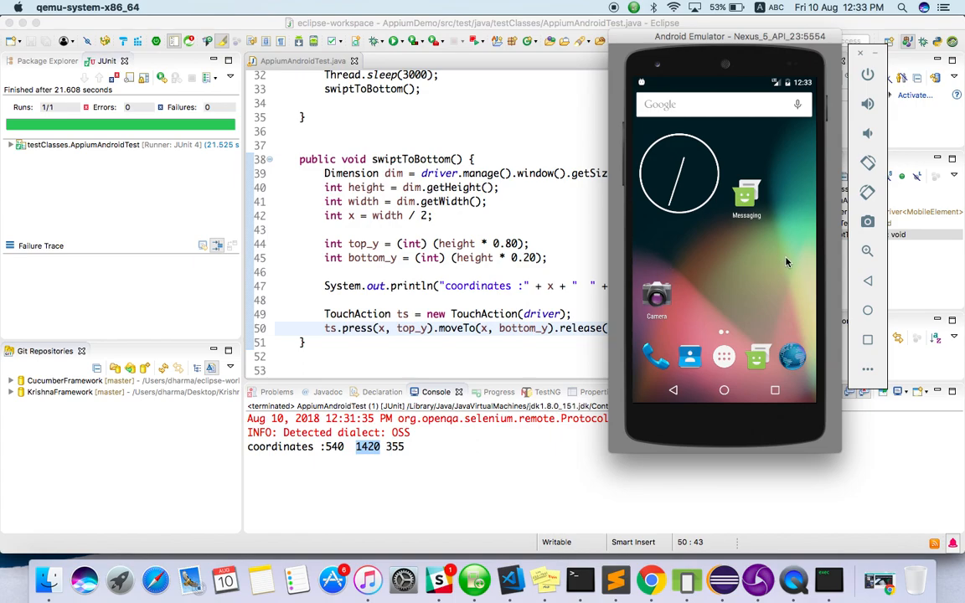
mouse_move(811, 252)
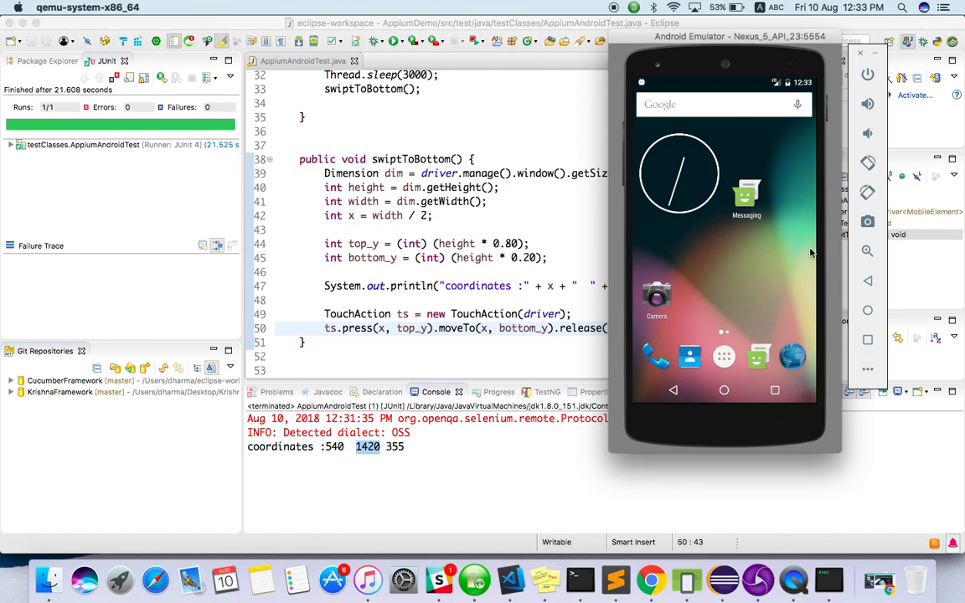
mouse_move(589, 265)
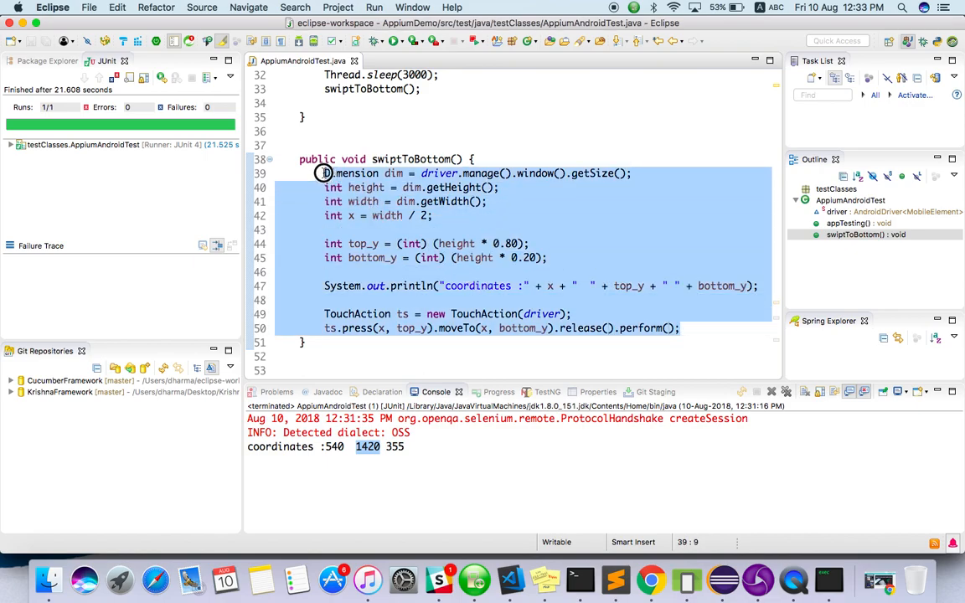
click(485, 160)
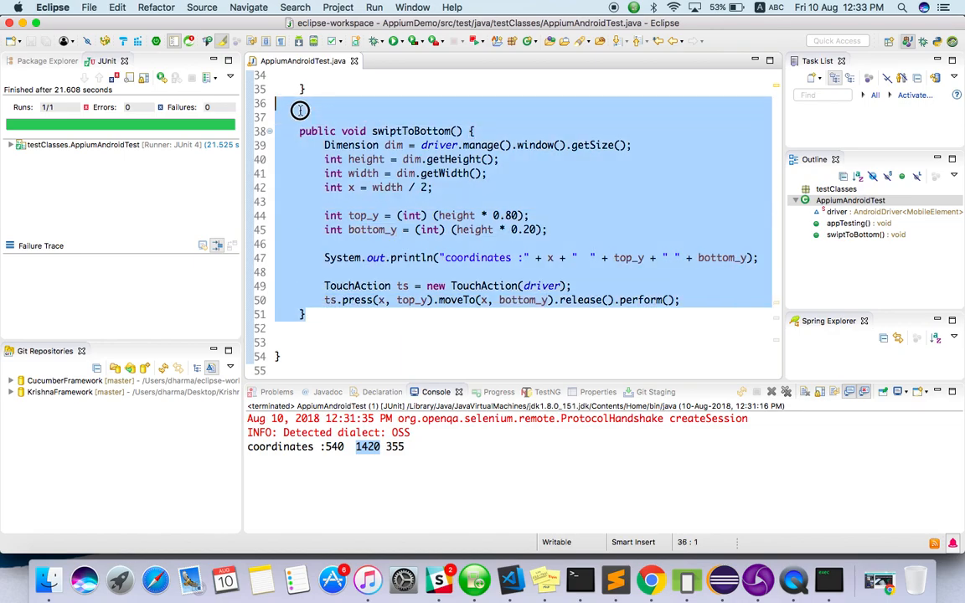
click(361, 104)
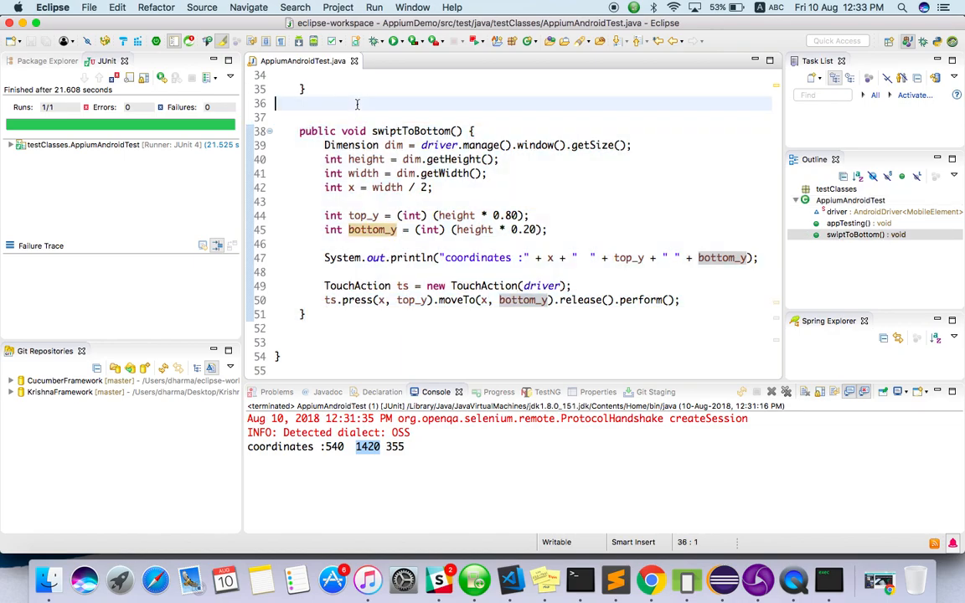